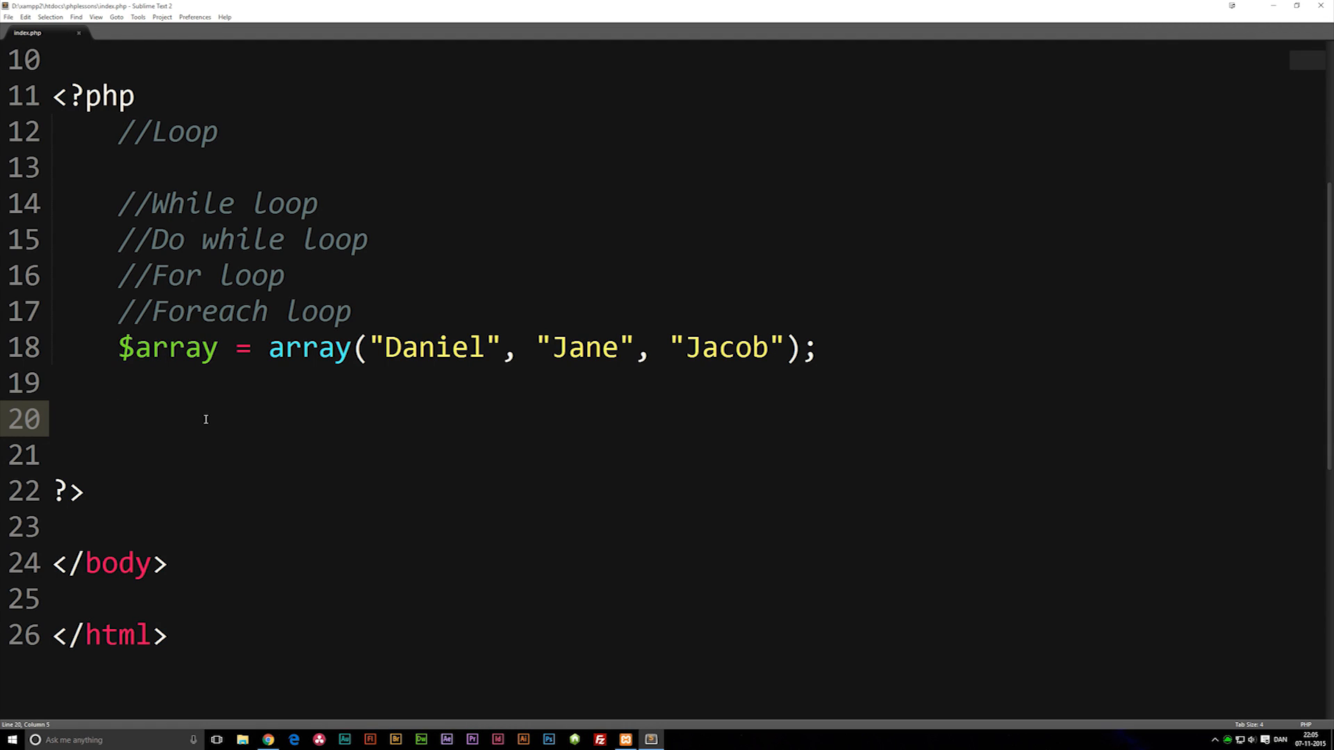
mouse_move(358, 317)
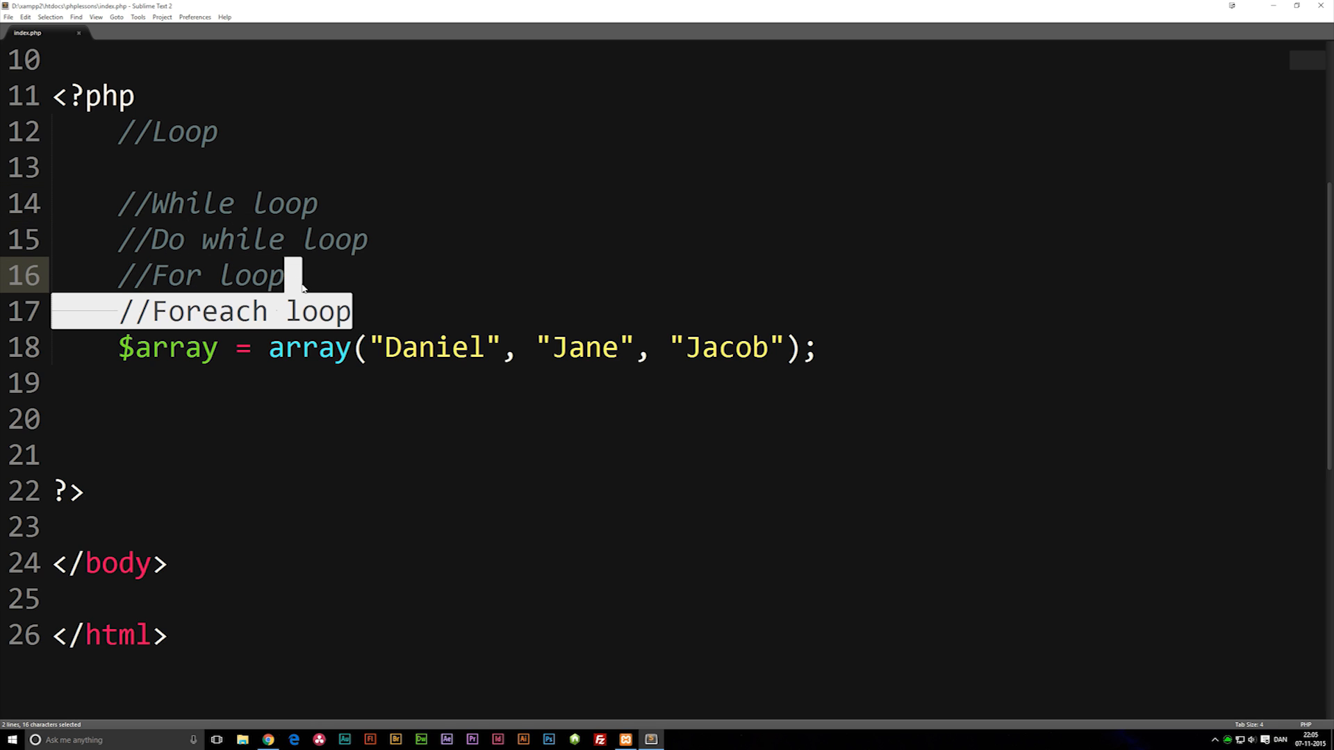
Review the Foreach loop comment and the array of three names before starting the loop.
left_click(353, 310)
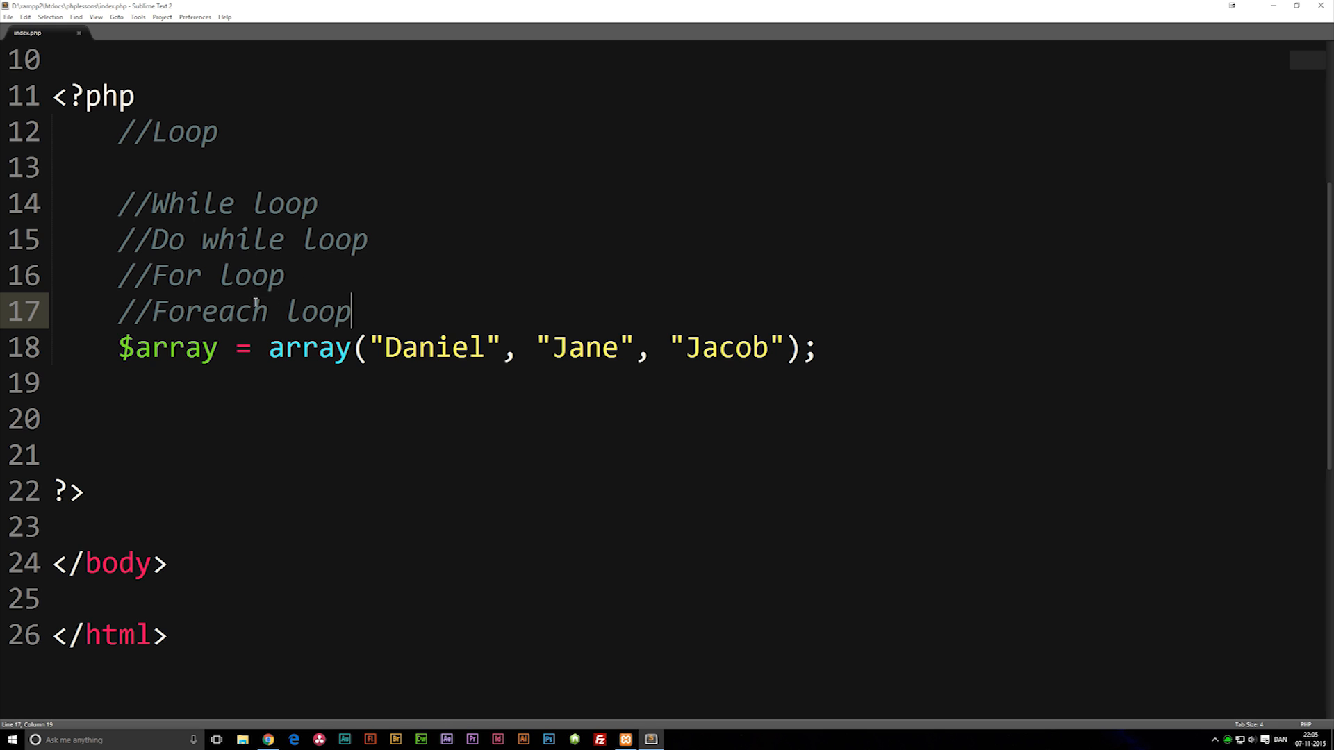
mouse_move(248, 306)
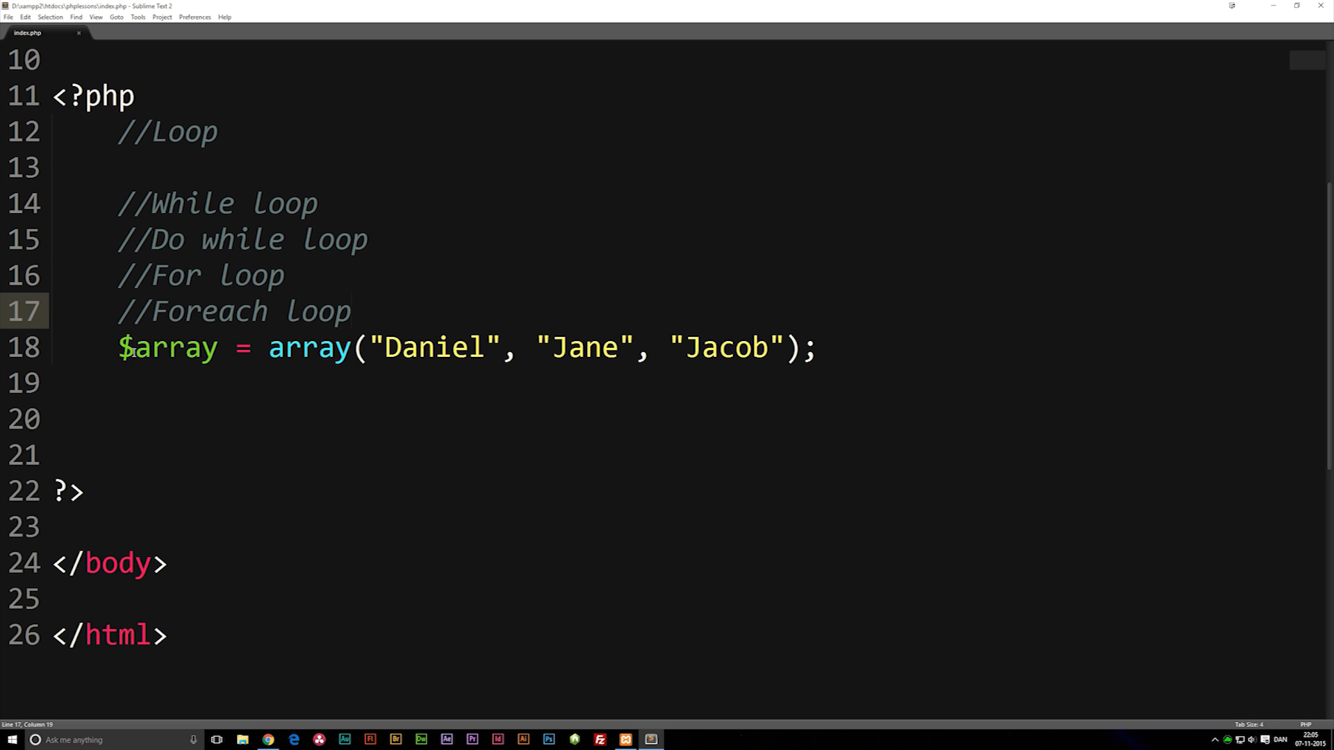
left_click(817, 347)
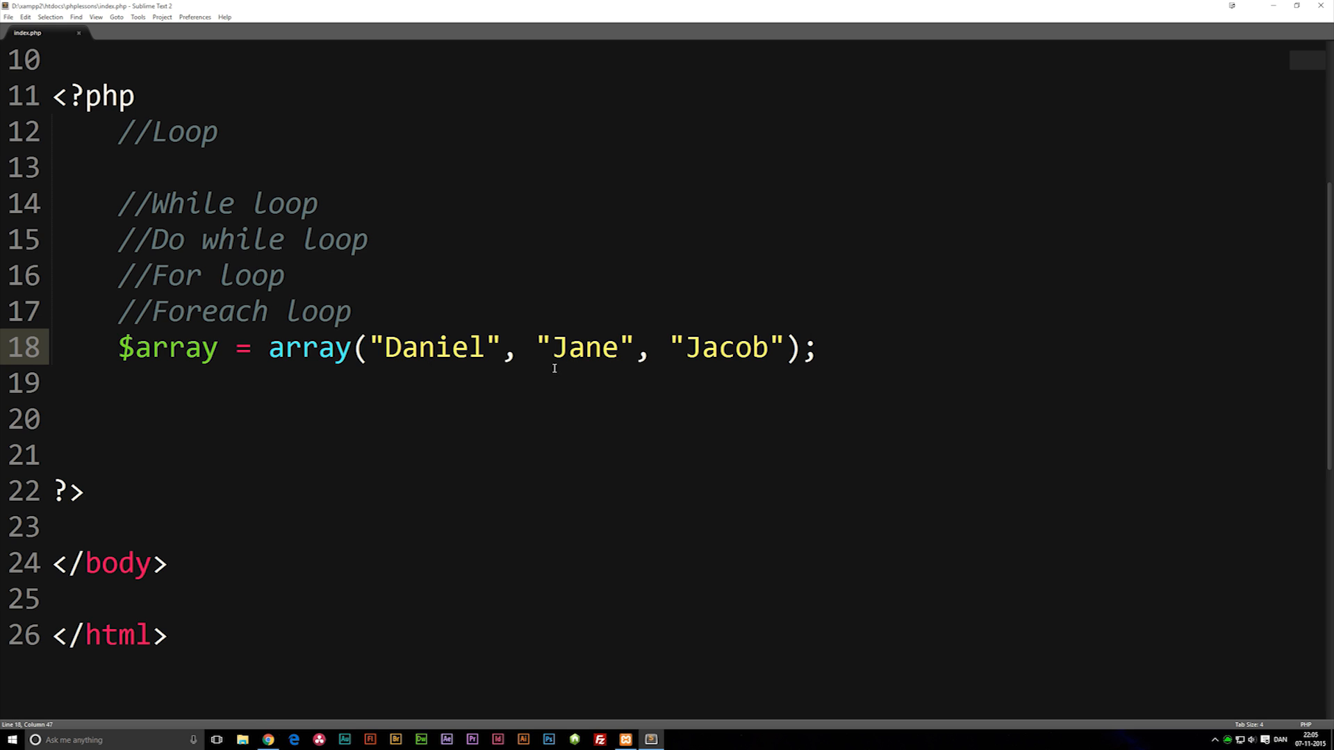
double_click(169, 347)
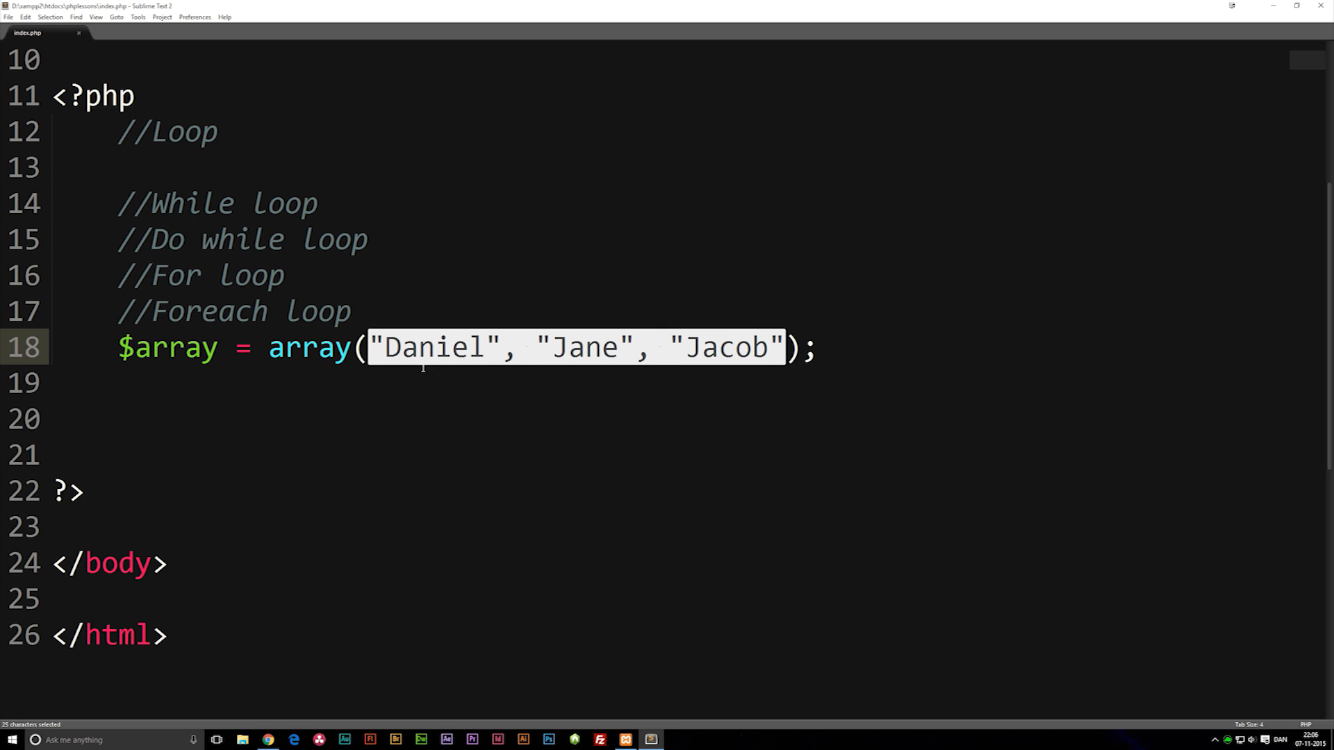
mouse_move(283, 336)
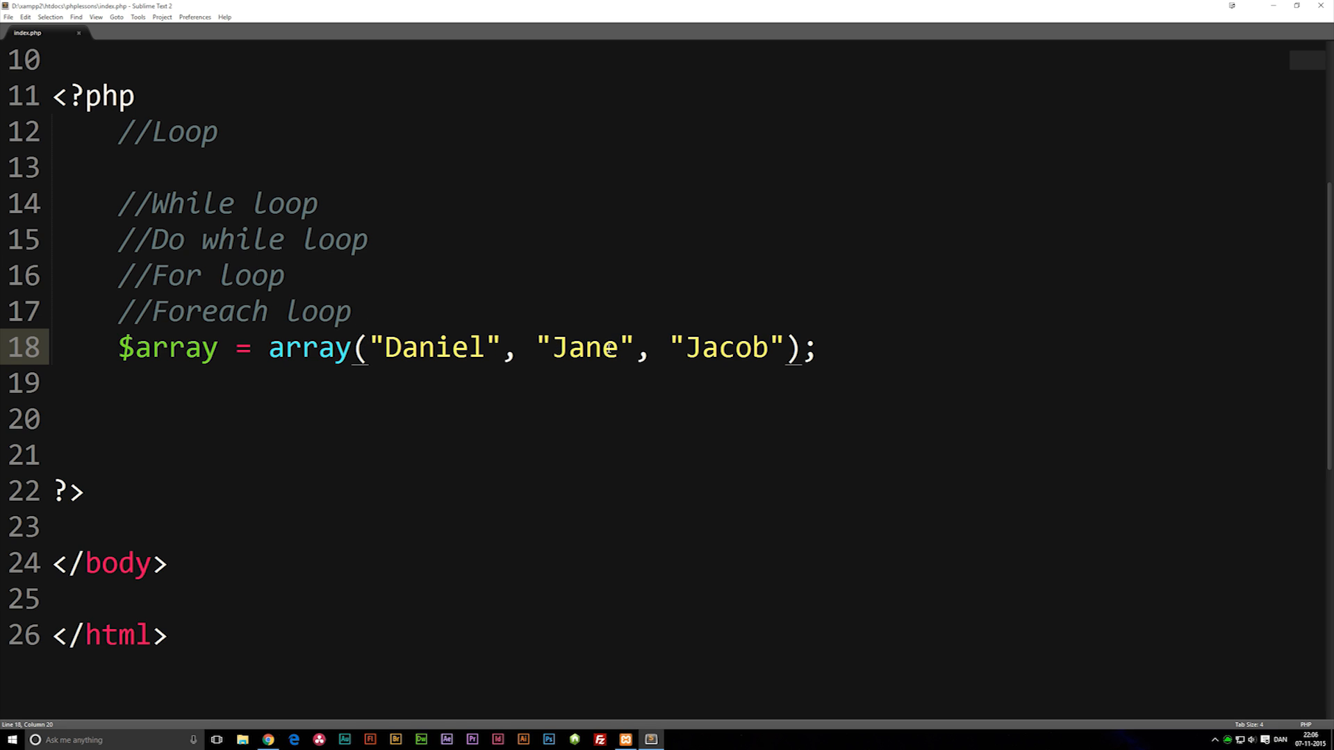
mouse_move(166, 347)
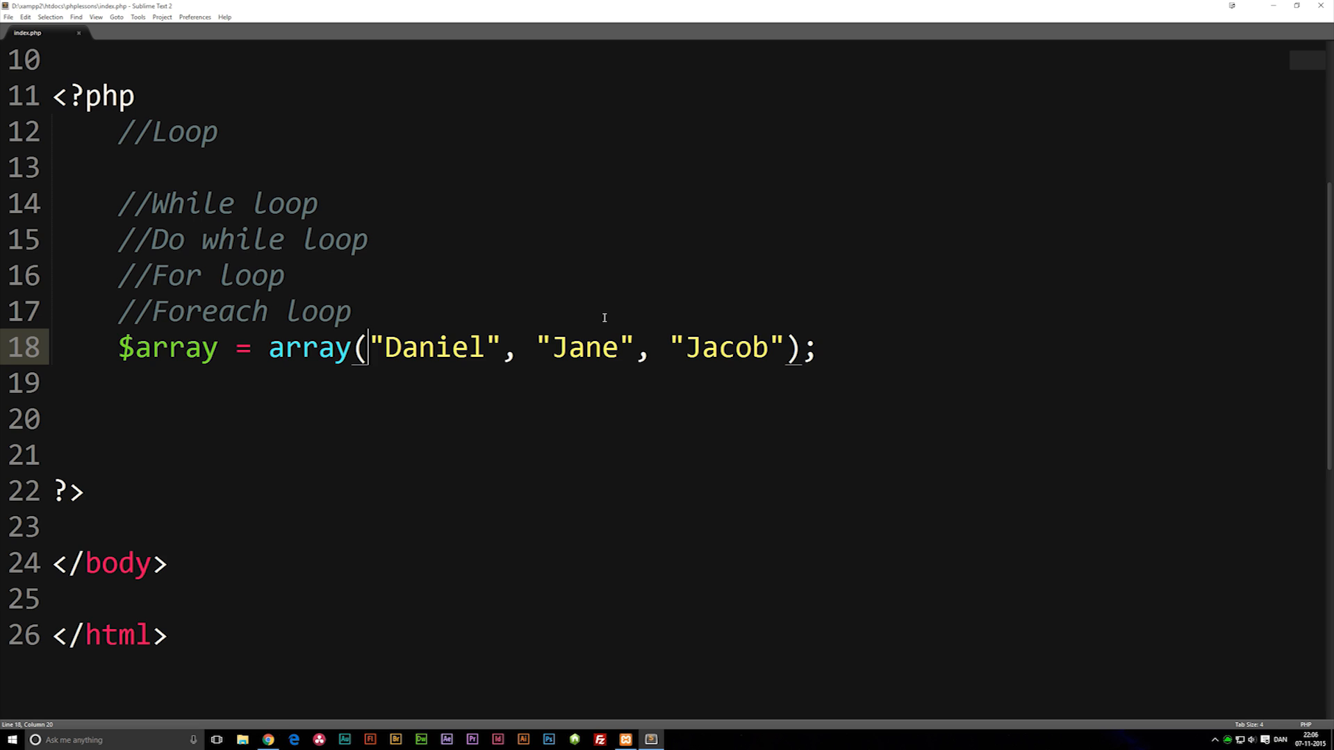
Write an empty foreach () { } skeleton on the blank line below the names array.
left_click(817, 347)
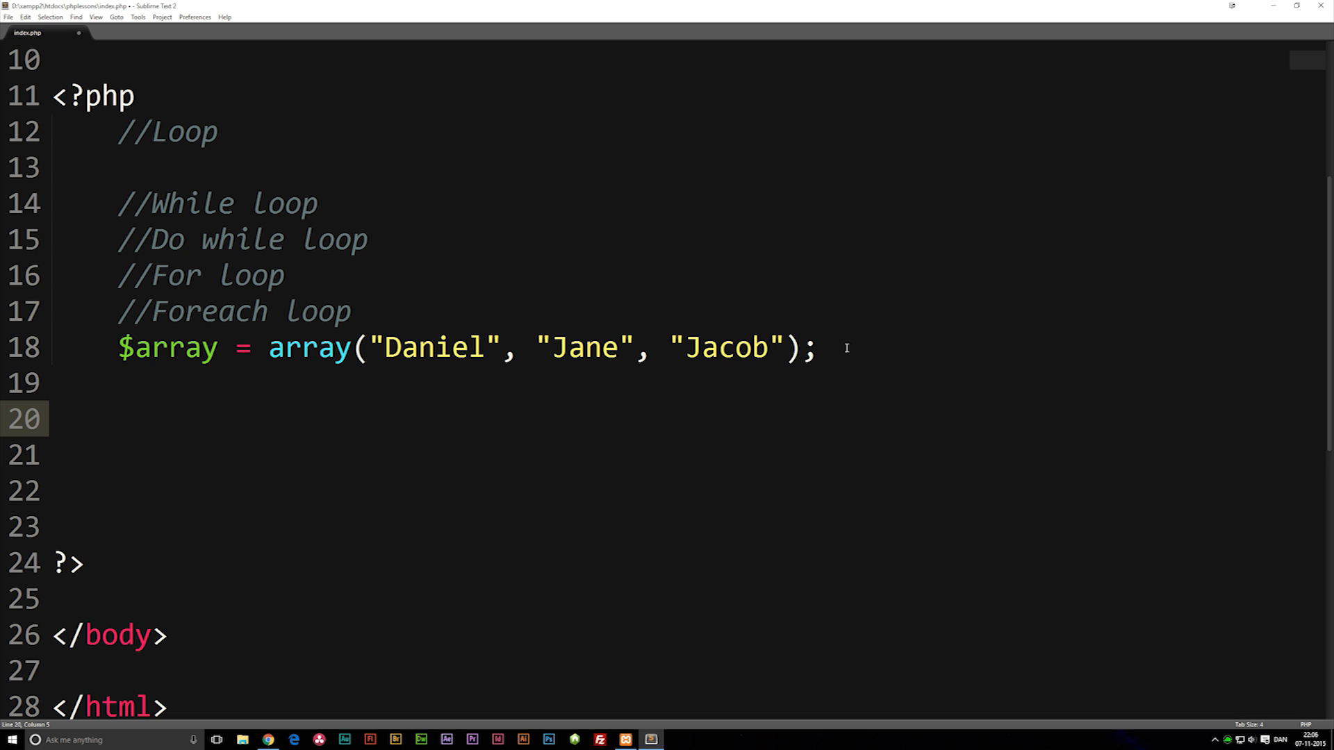
type("foreach (")
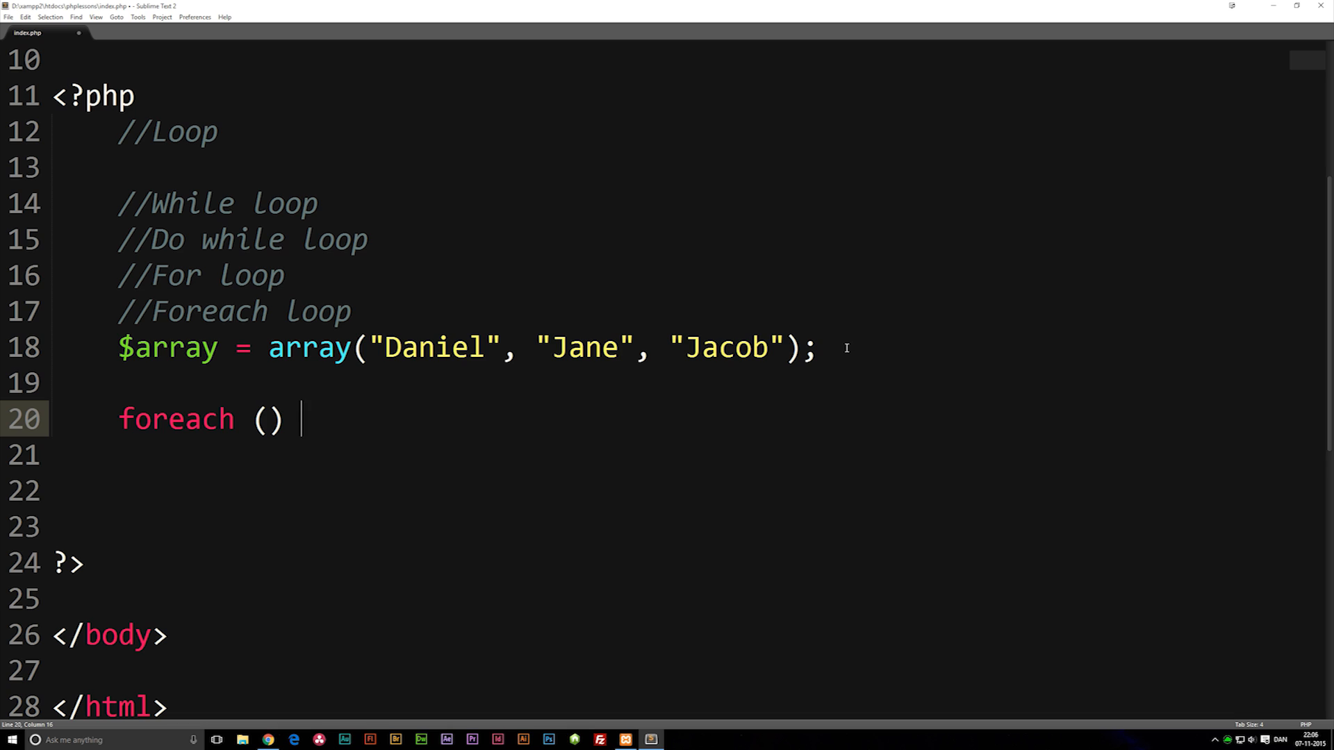
type("{")
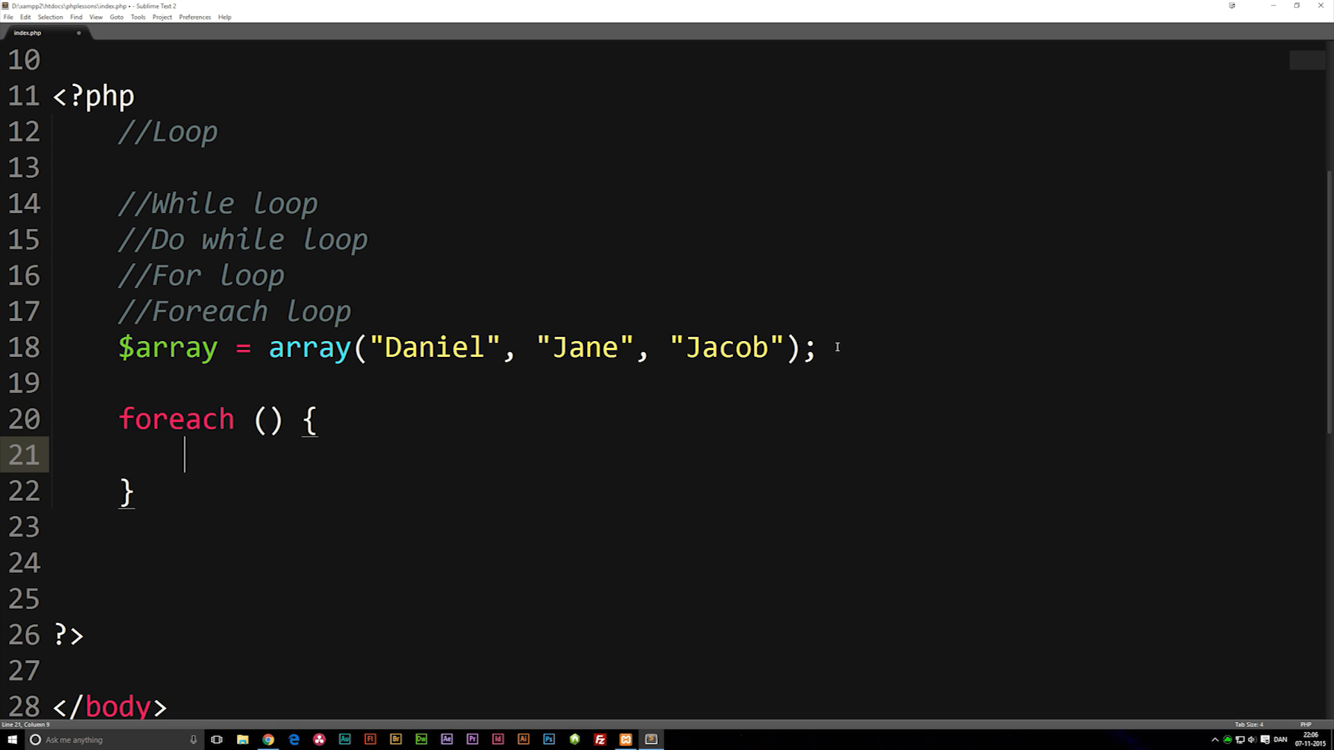
mouse_move(267, 418)
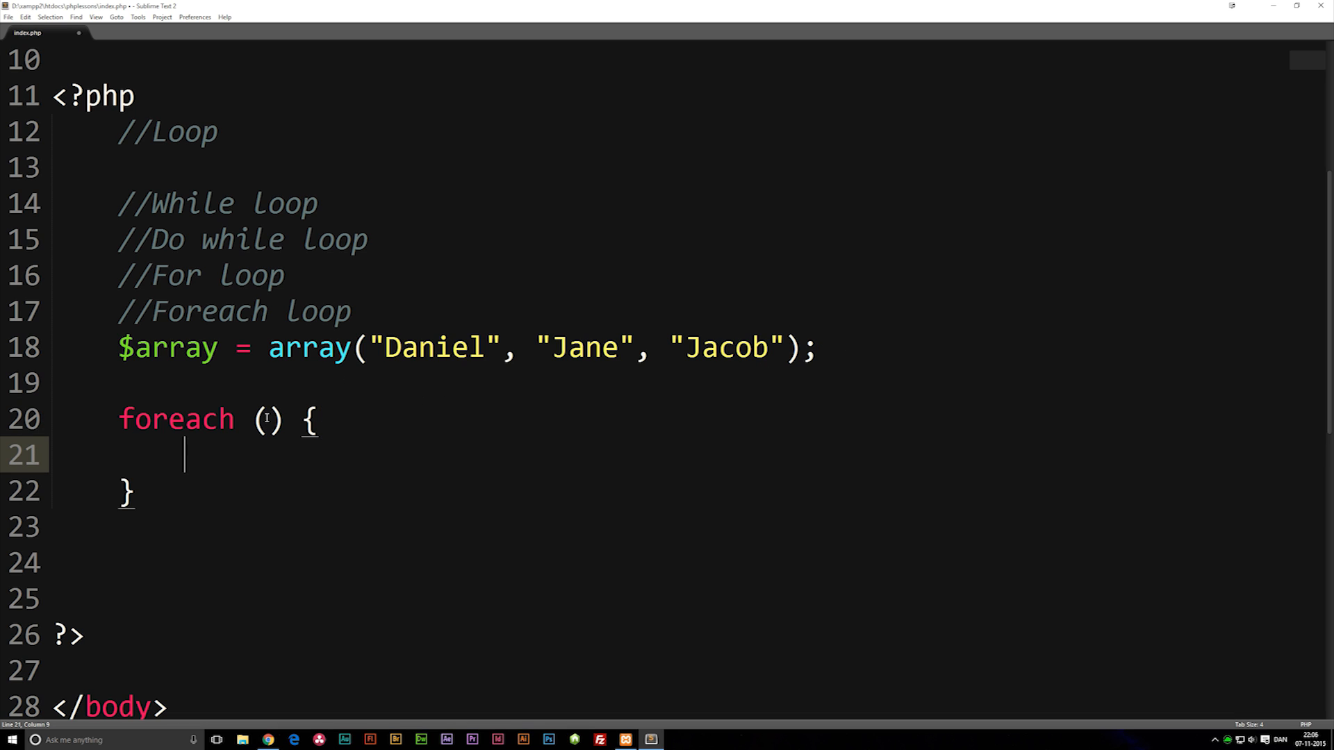
left_click(267, 418)
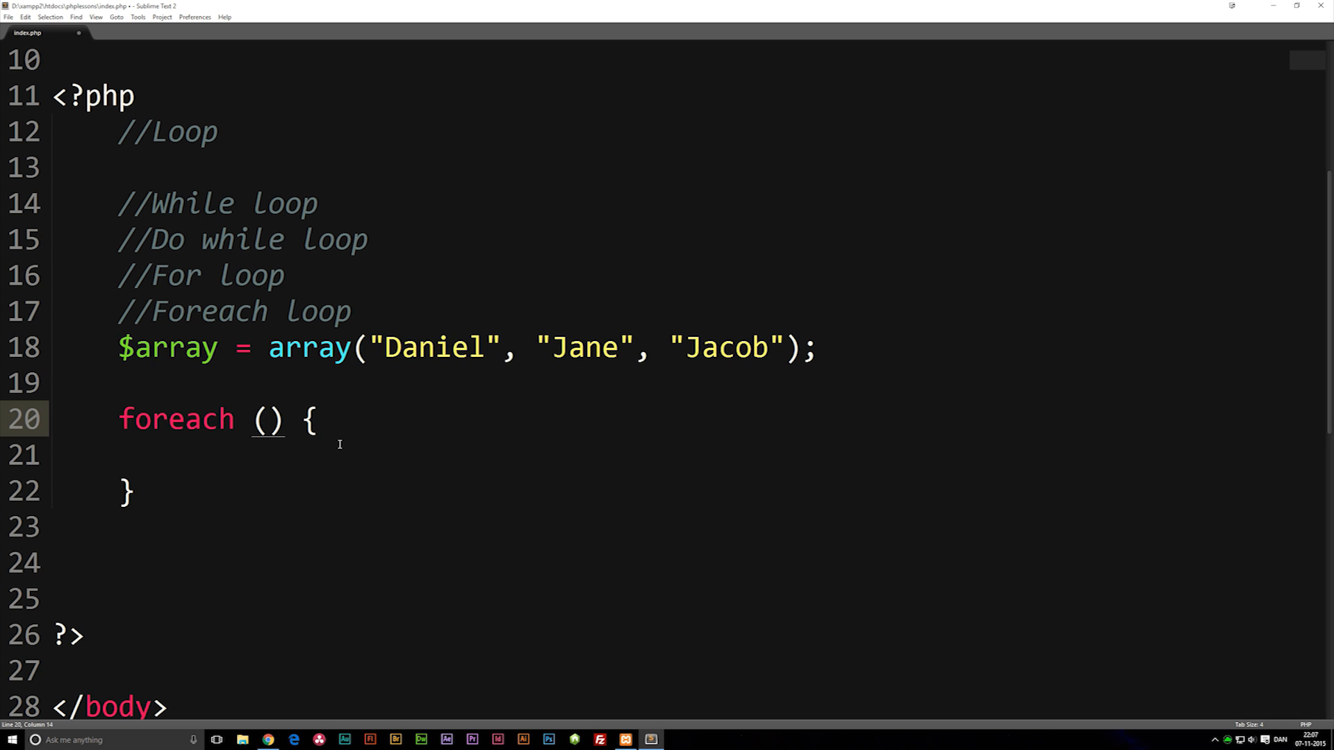
mouse_move(286, 453)
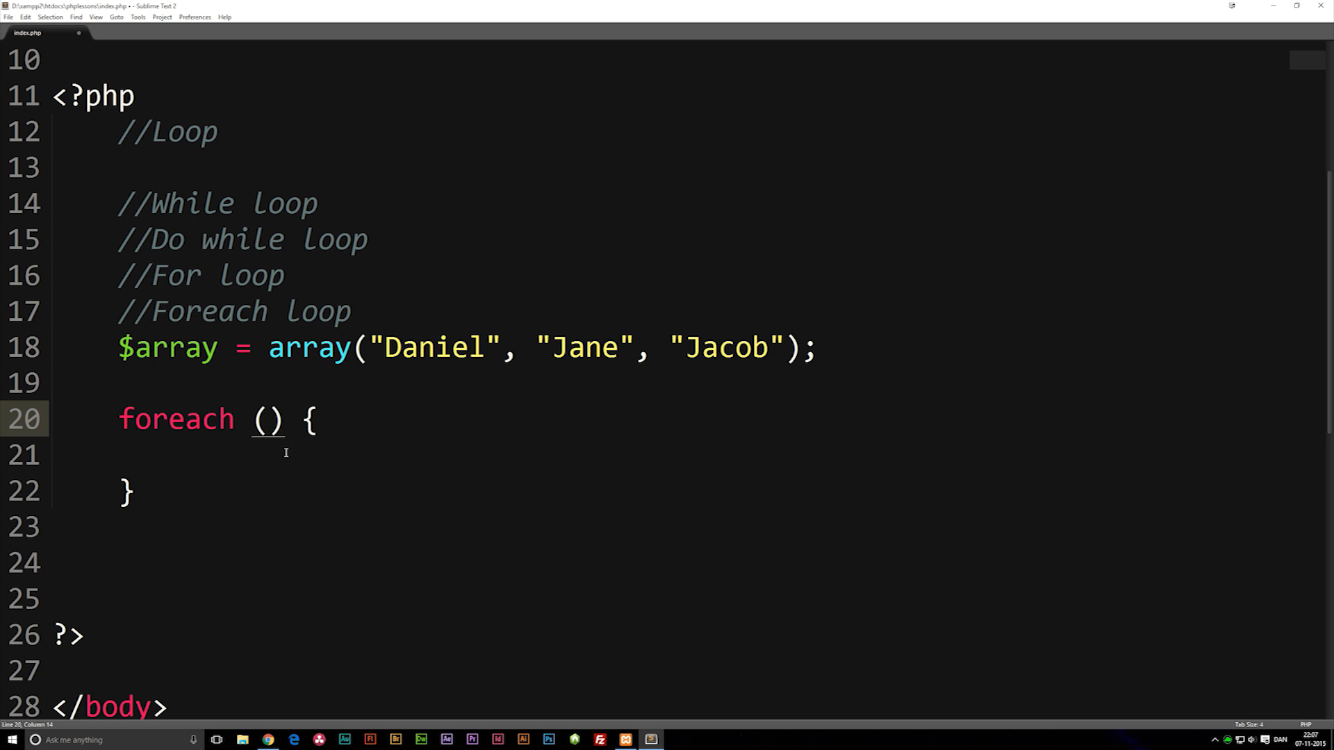
mouse_move(296, 412)
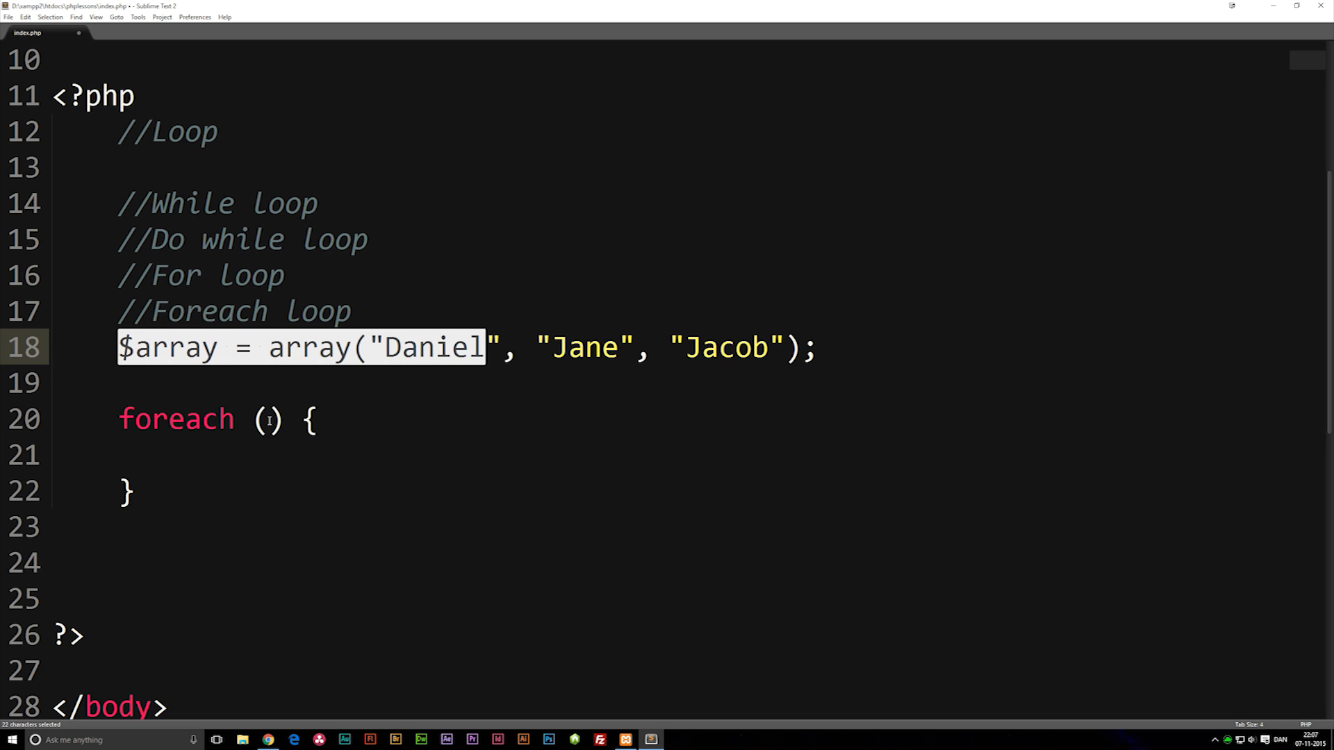
Fill the foreach parentheses with $array as $loopdata.
left_click(266, 419)
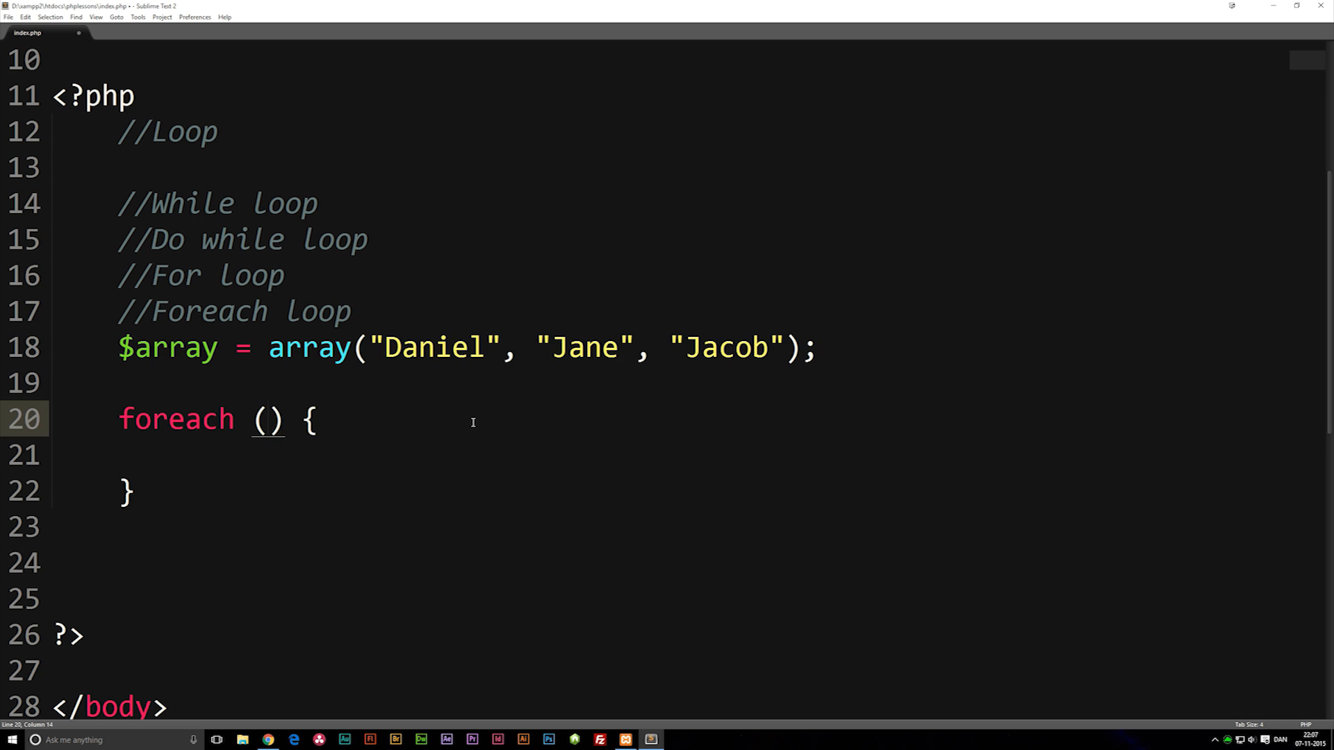
type("$")
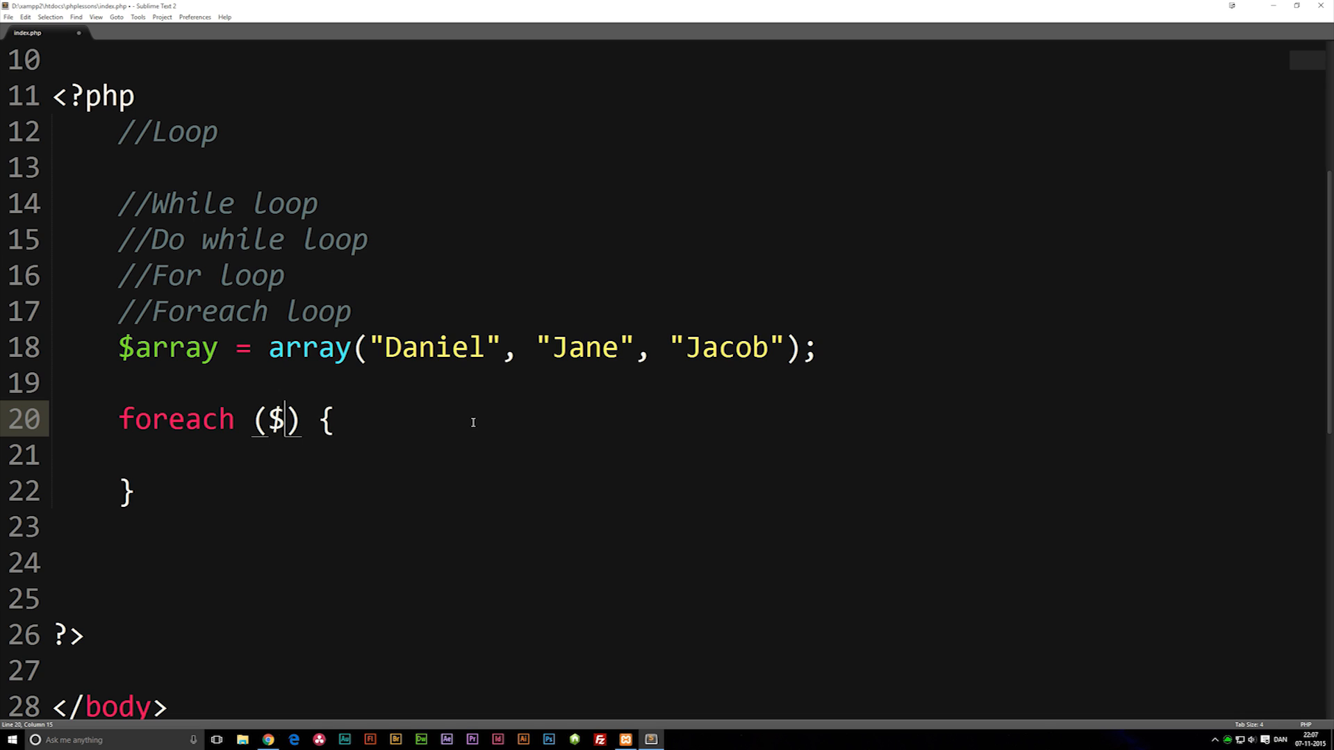
type("array")
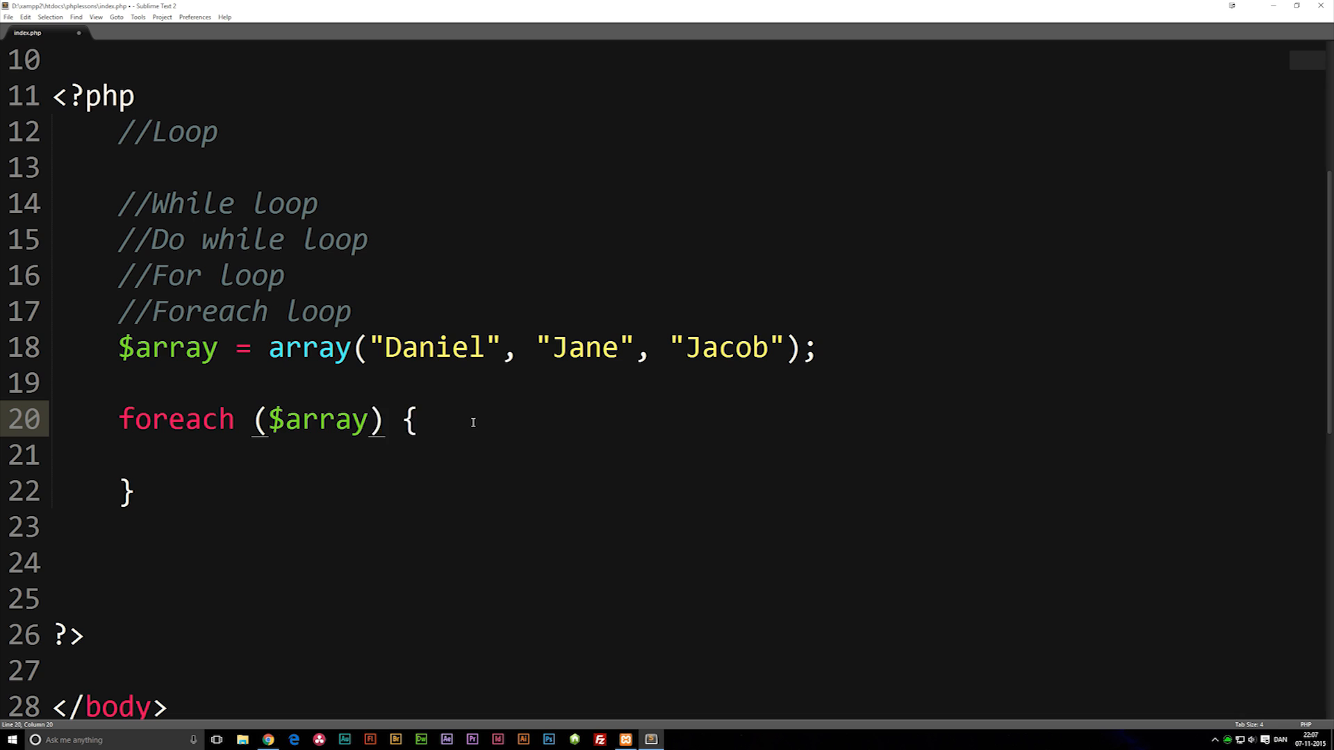
type("as")
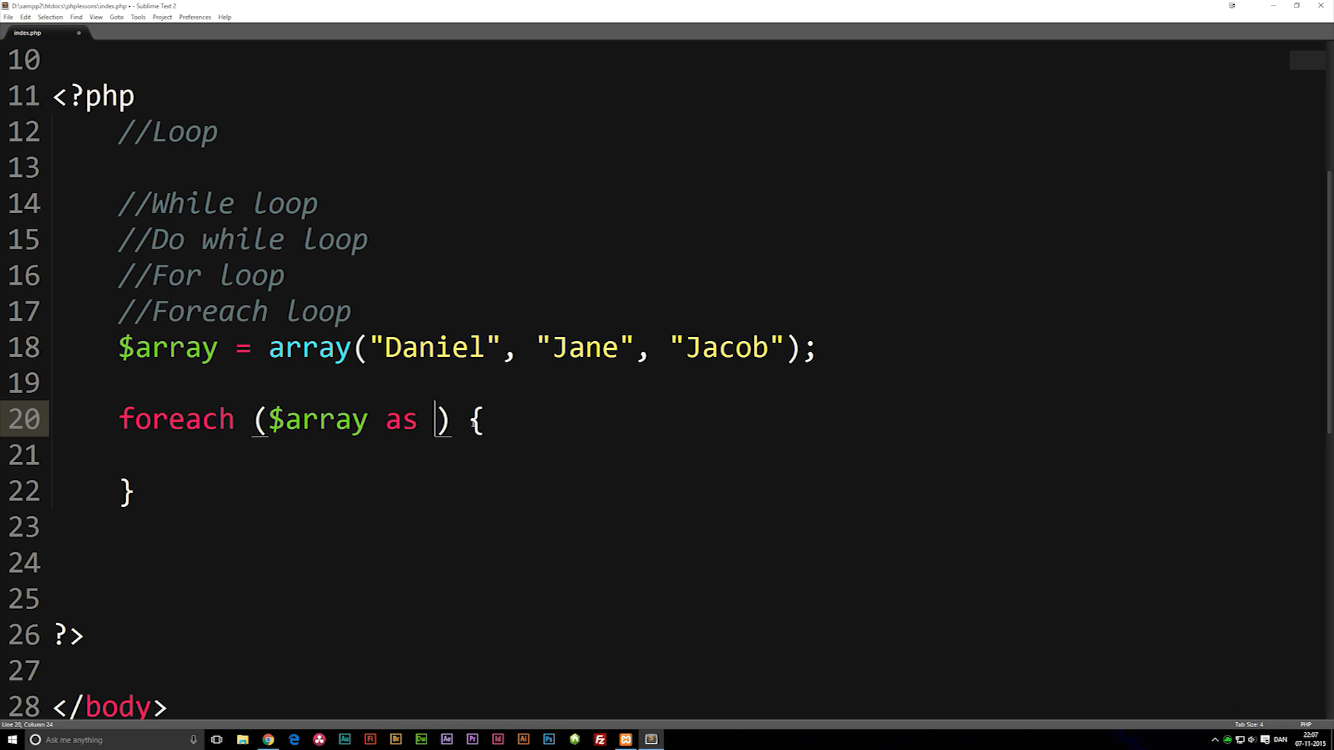
type("$")
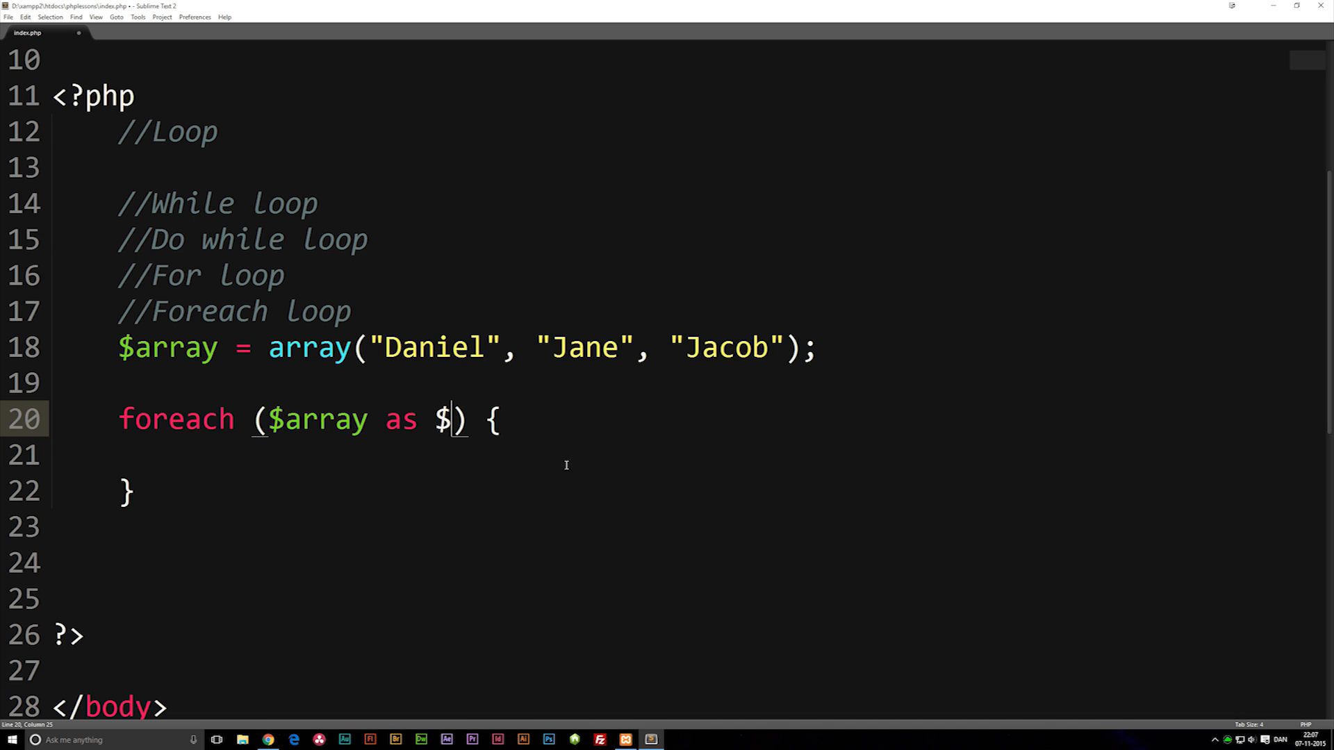
mouse_move(607, 477)
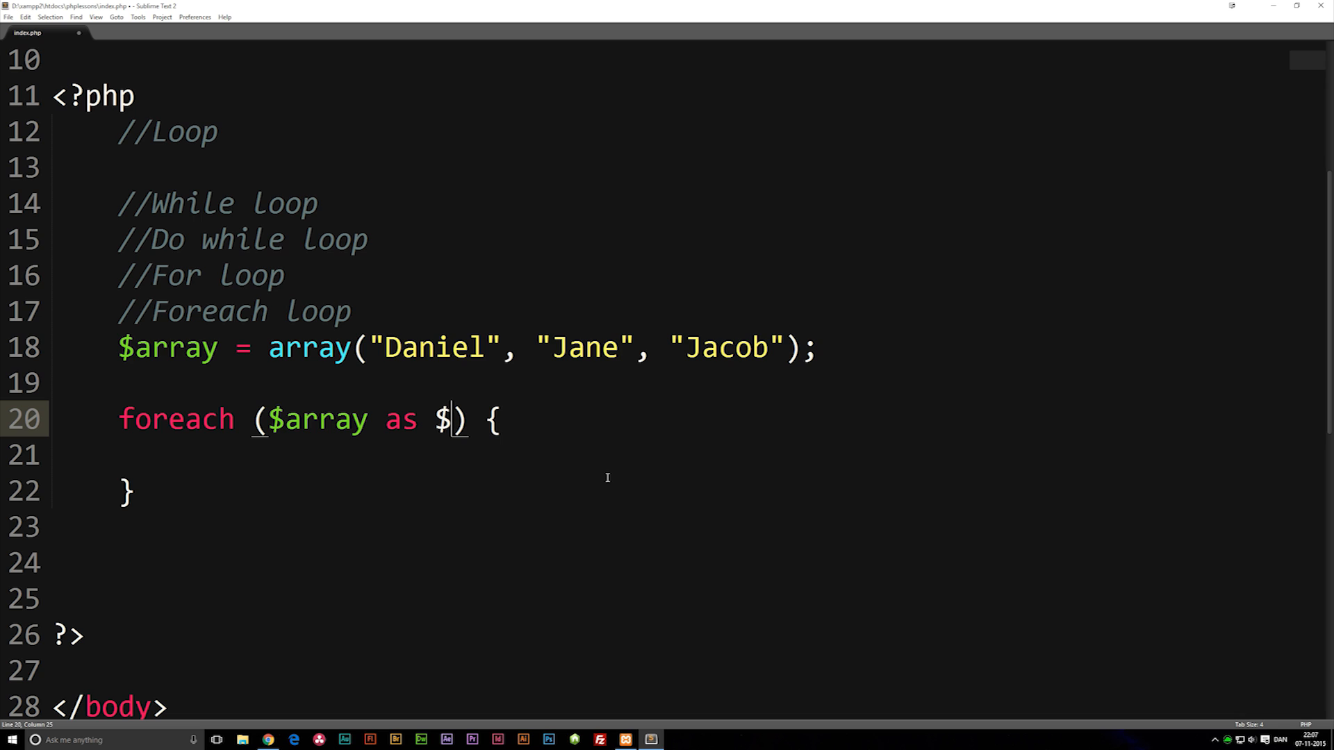
type("l")
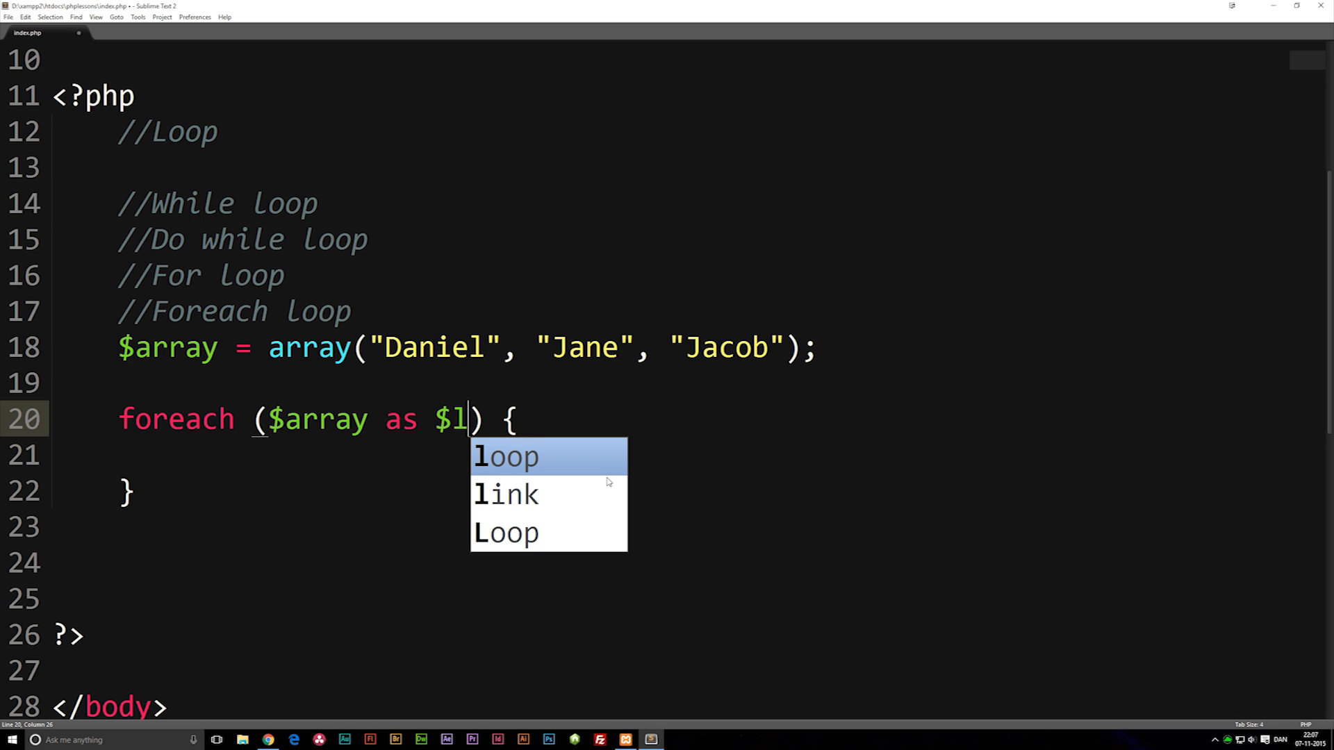
type("oopdata")
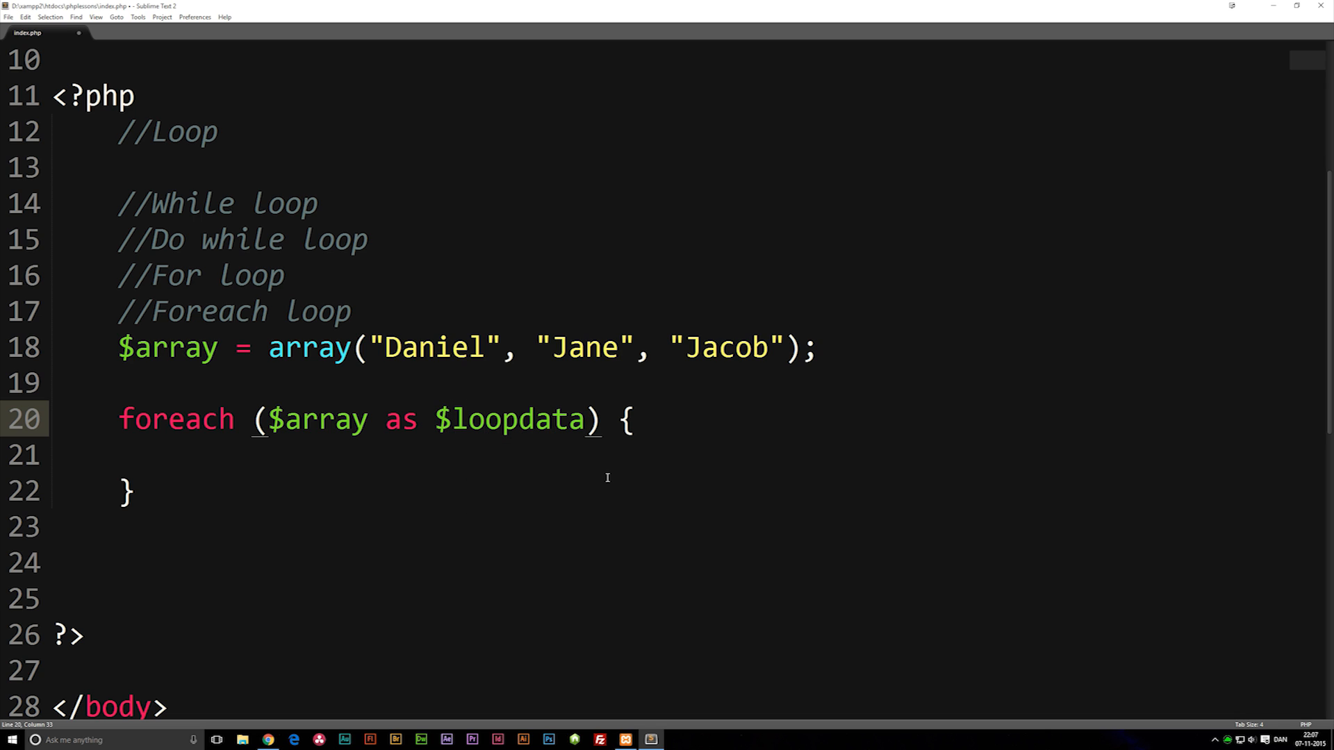
left_click(417, 453)
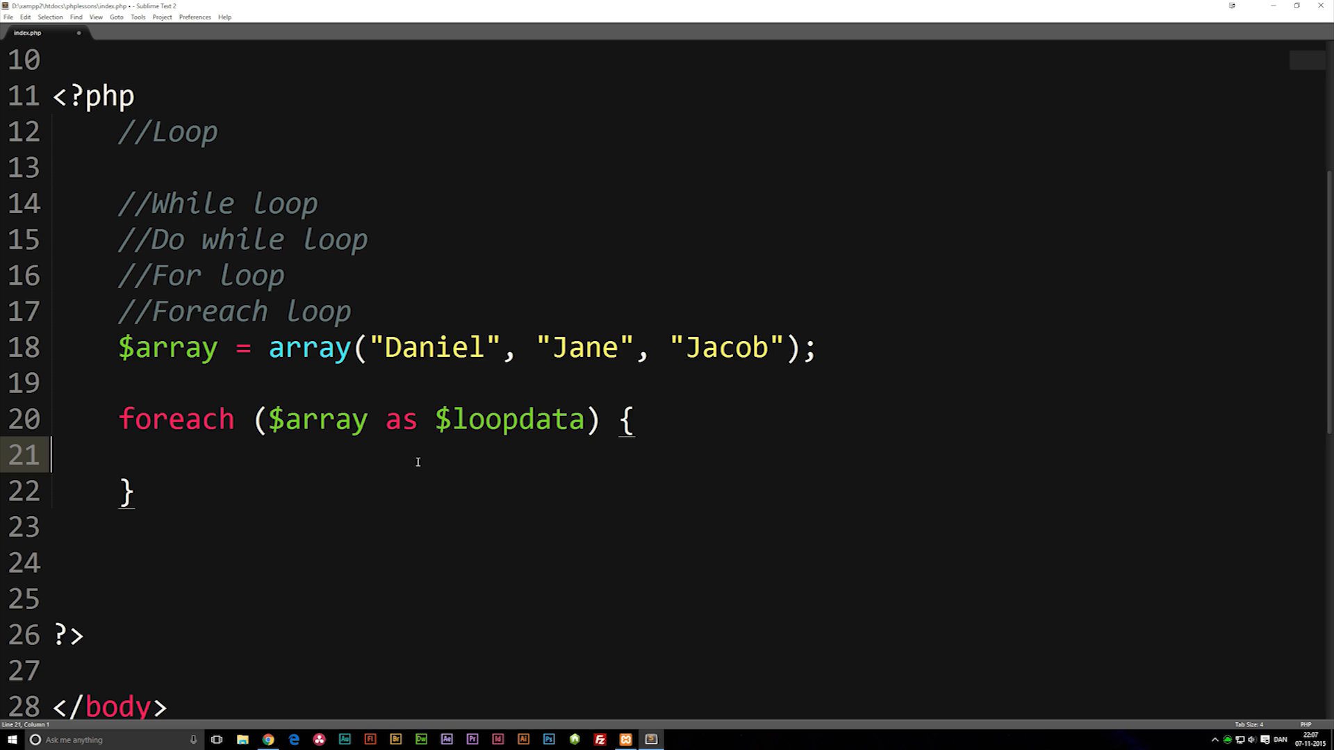
mouse_move(485, 450)
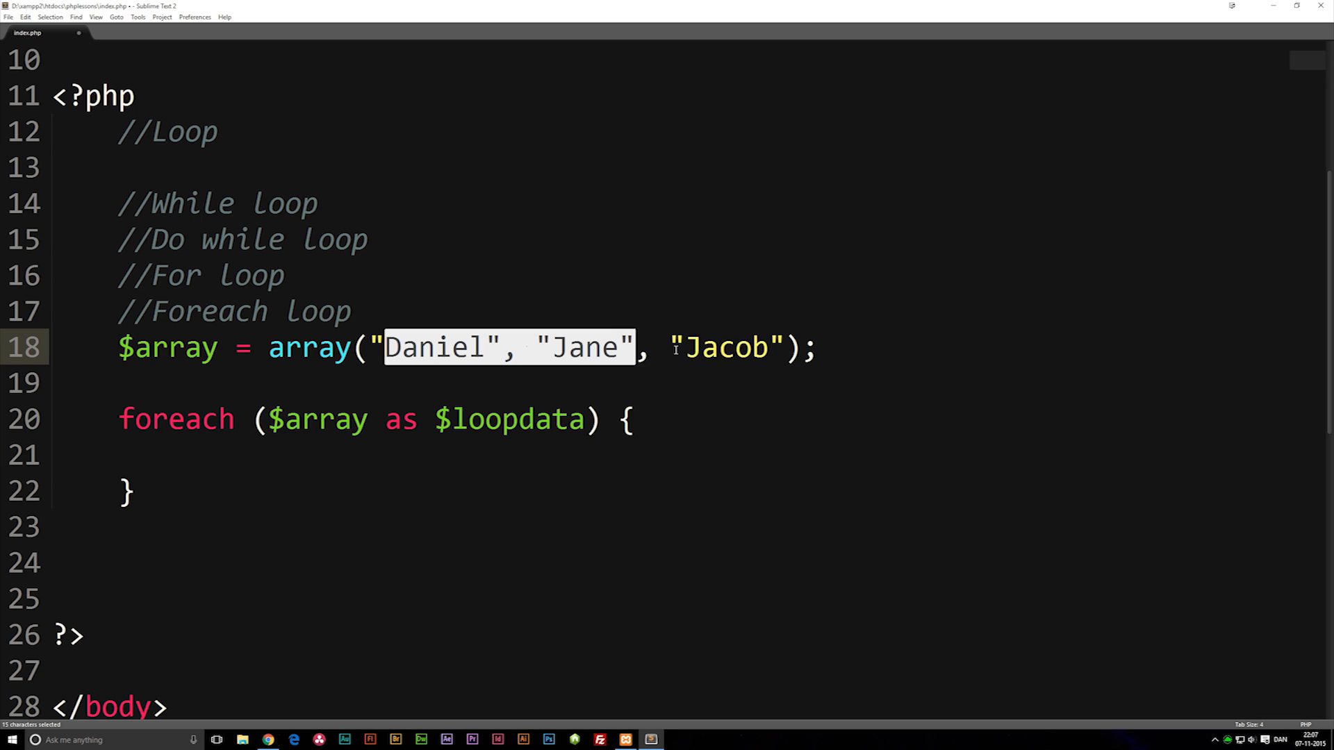
Make the loop body echo "My name is " joined with the $loopdata variable.
left_click(292, 457)
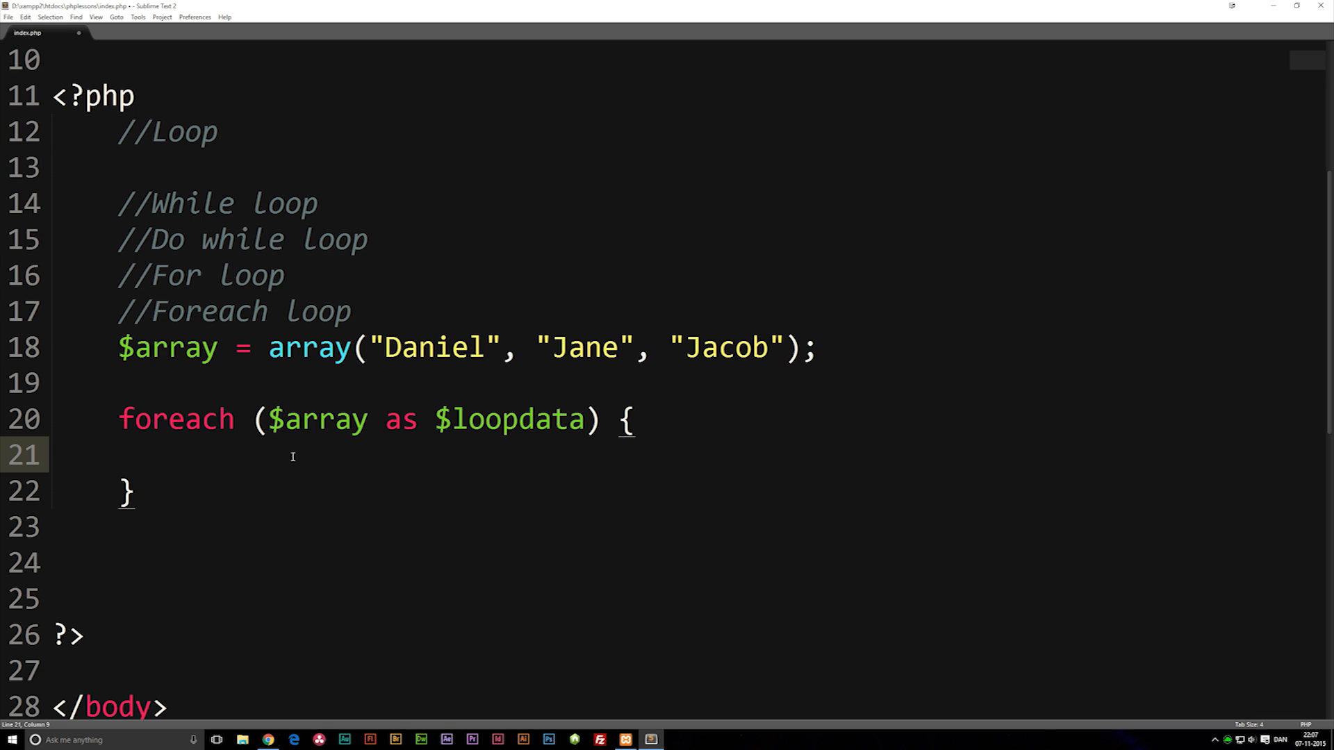
type("echo")
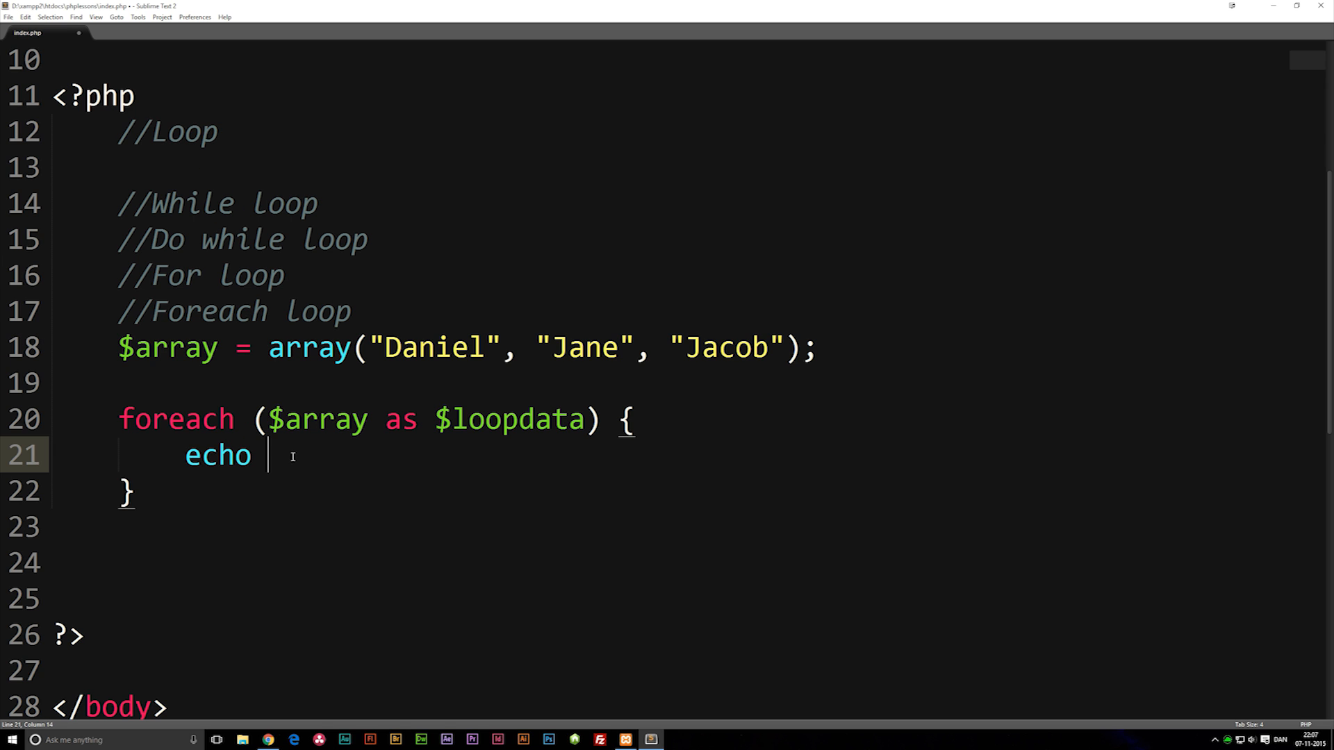
type("\"\";")
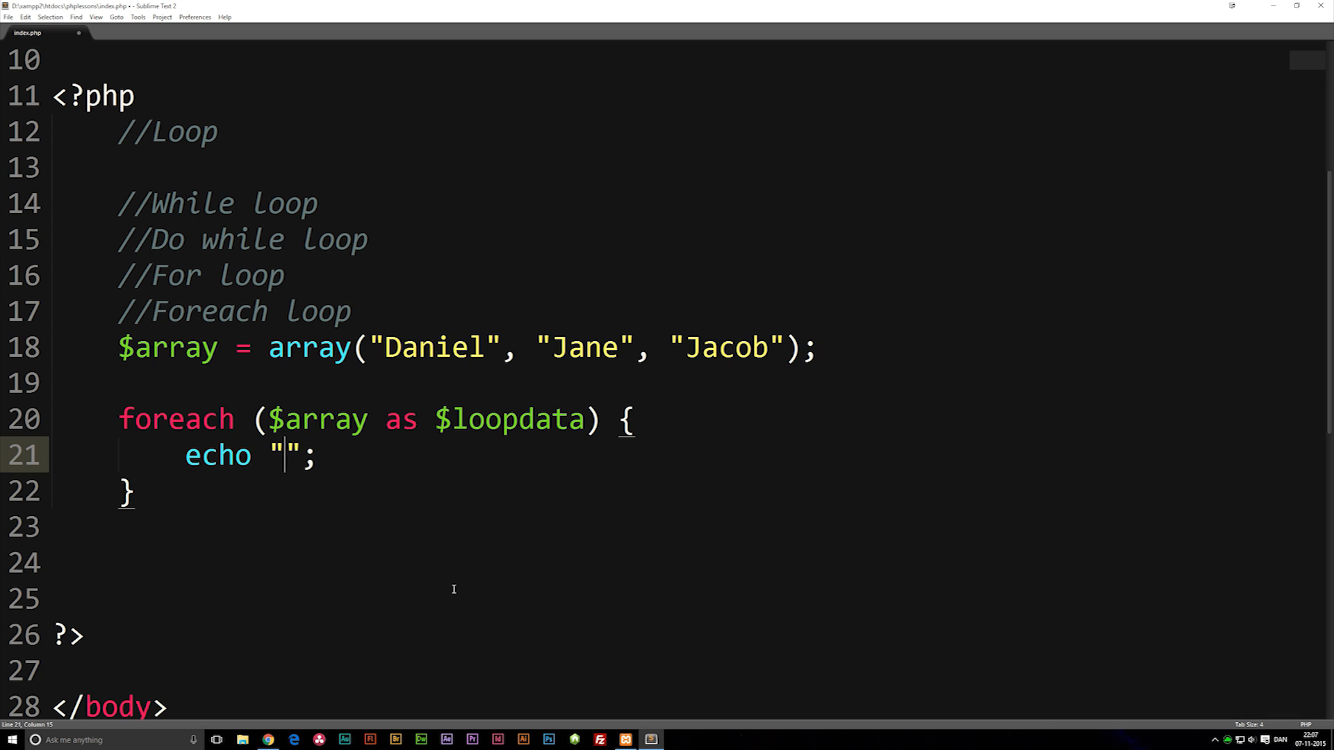
type("My name is")
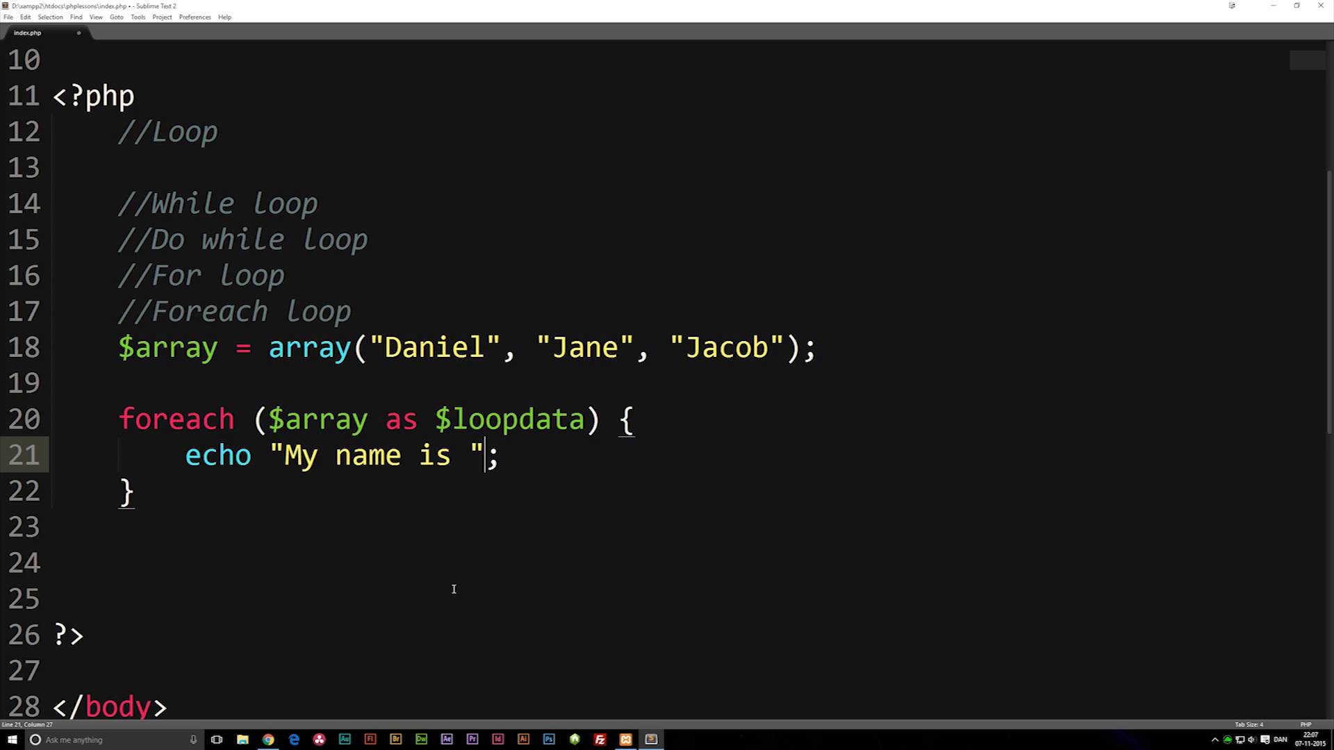
type(".$")
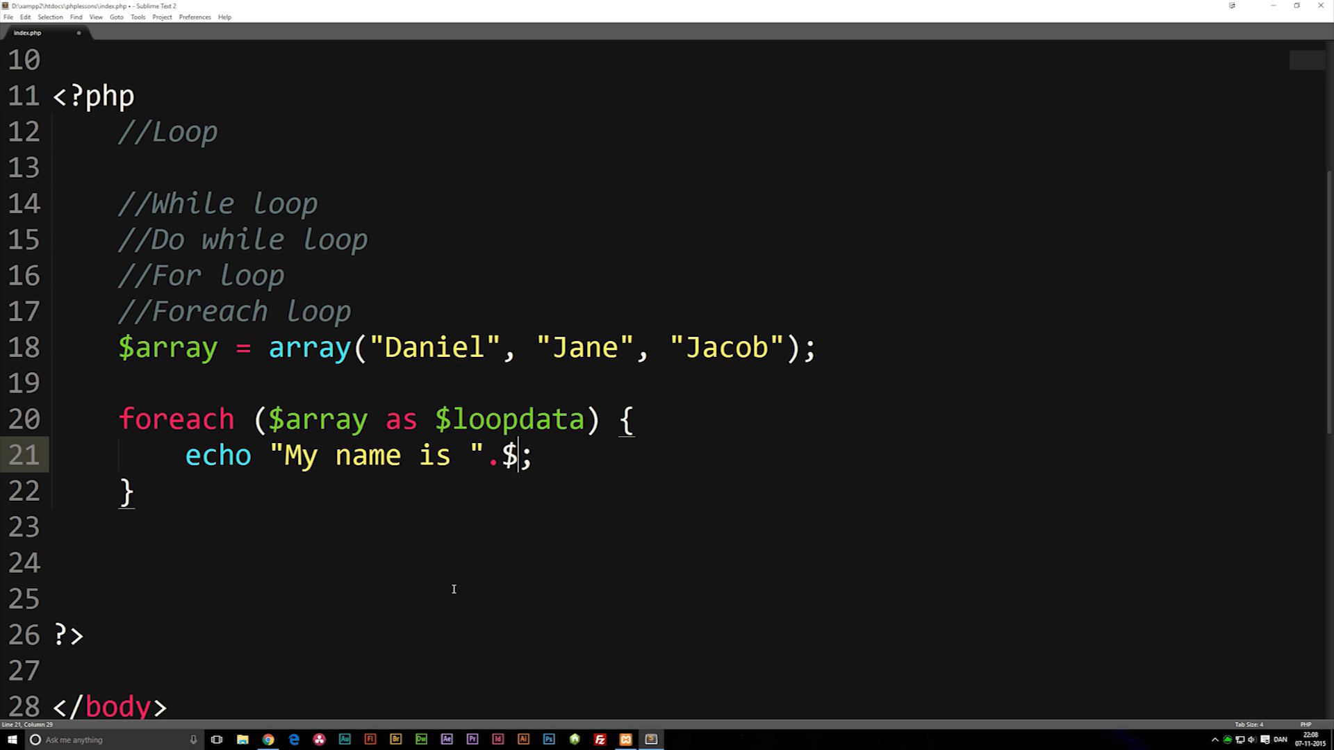
left_click(519, 419)
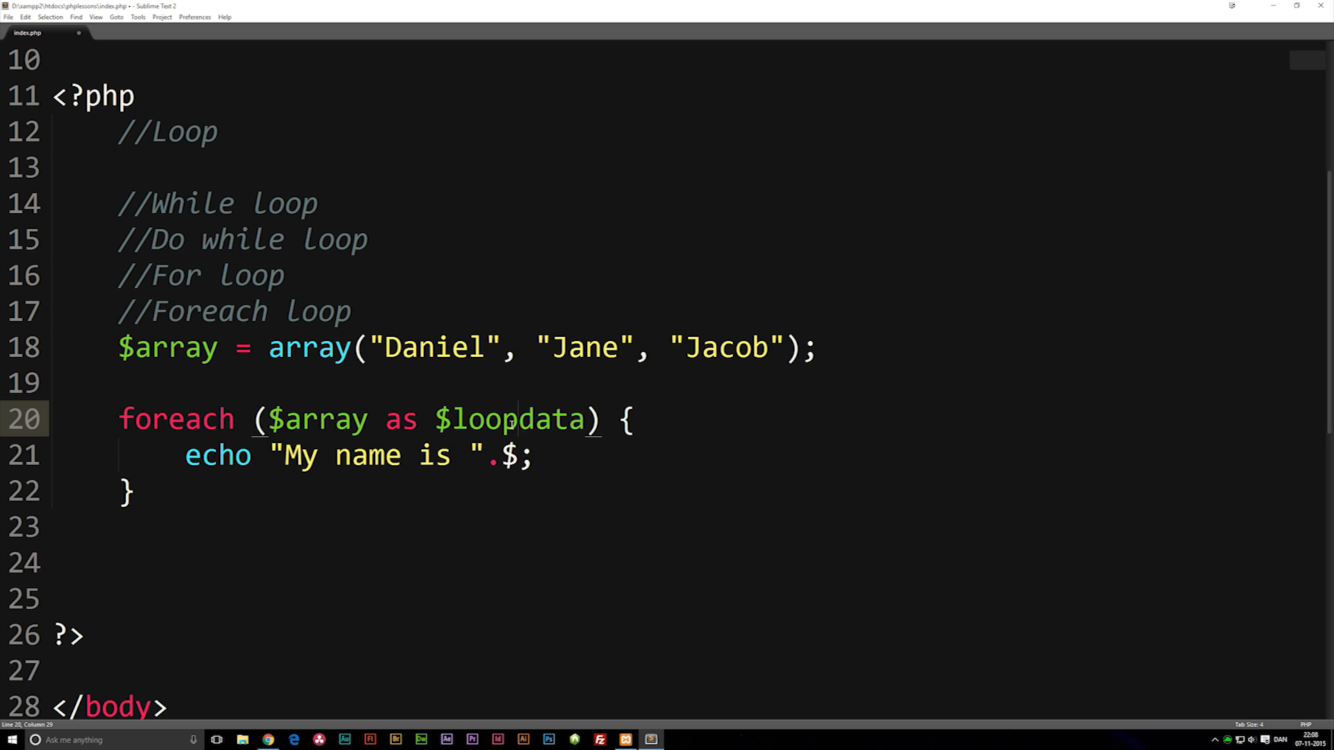
double_click(517, 418)
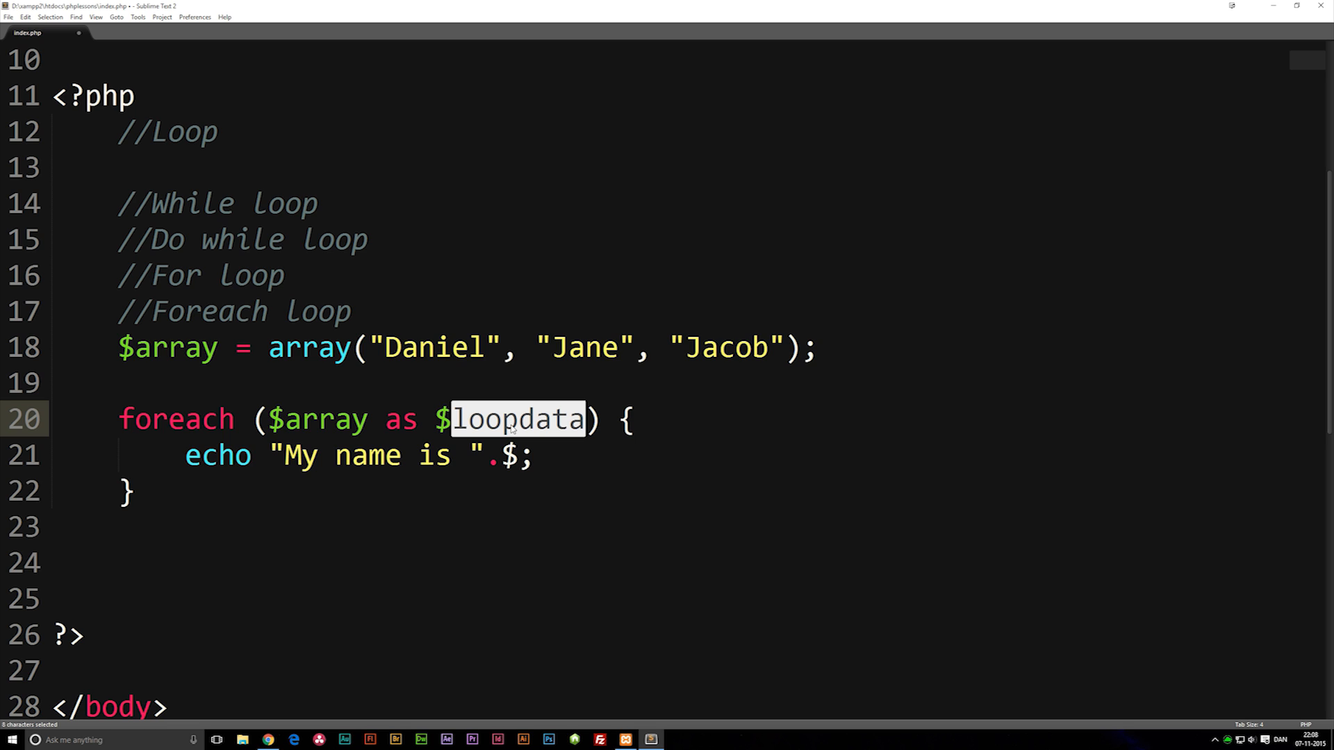
type("$loopdata")
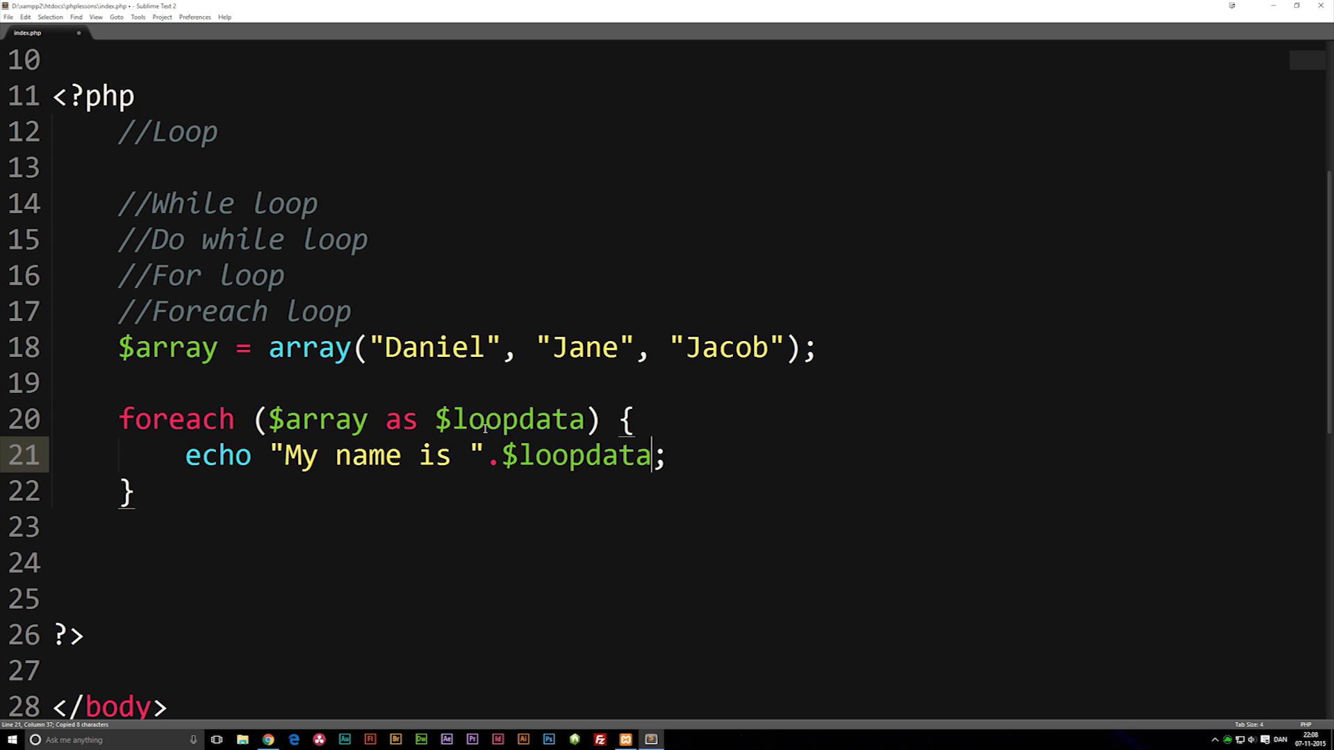
double_click(517, 418)
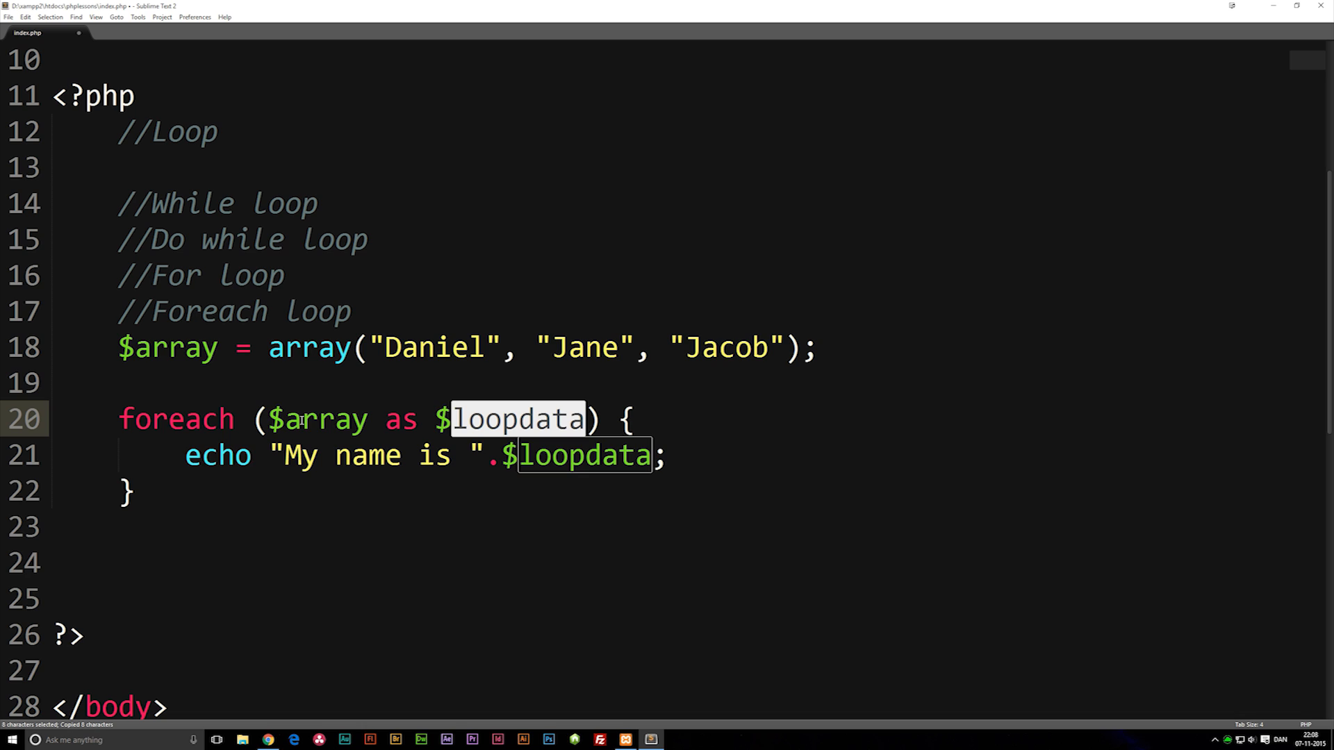
mouse_move(781, 270)
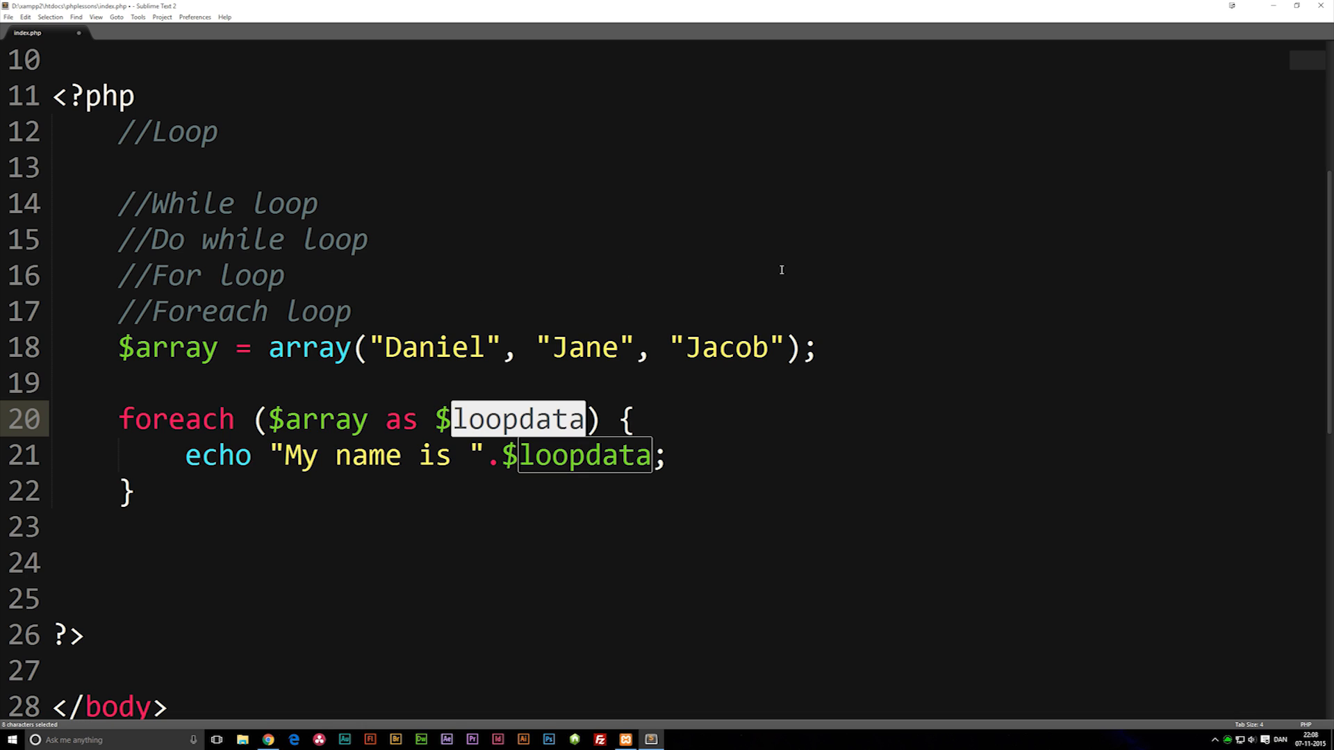
left_click(552, 456)
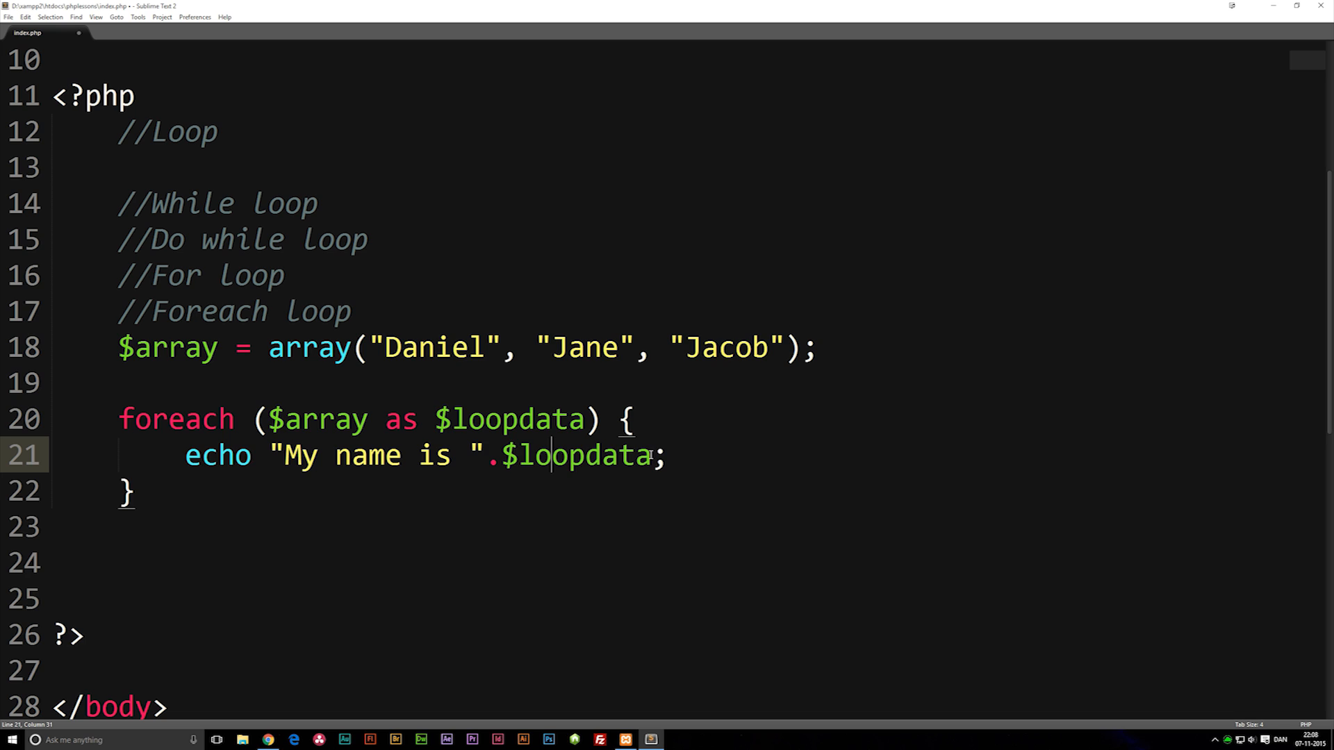
Append a "<br>" line break to the echo statement and save index.php.
left_click(685, 456)
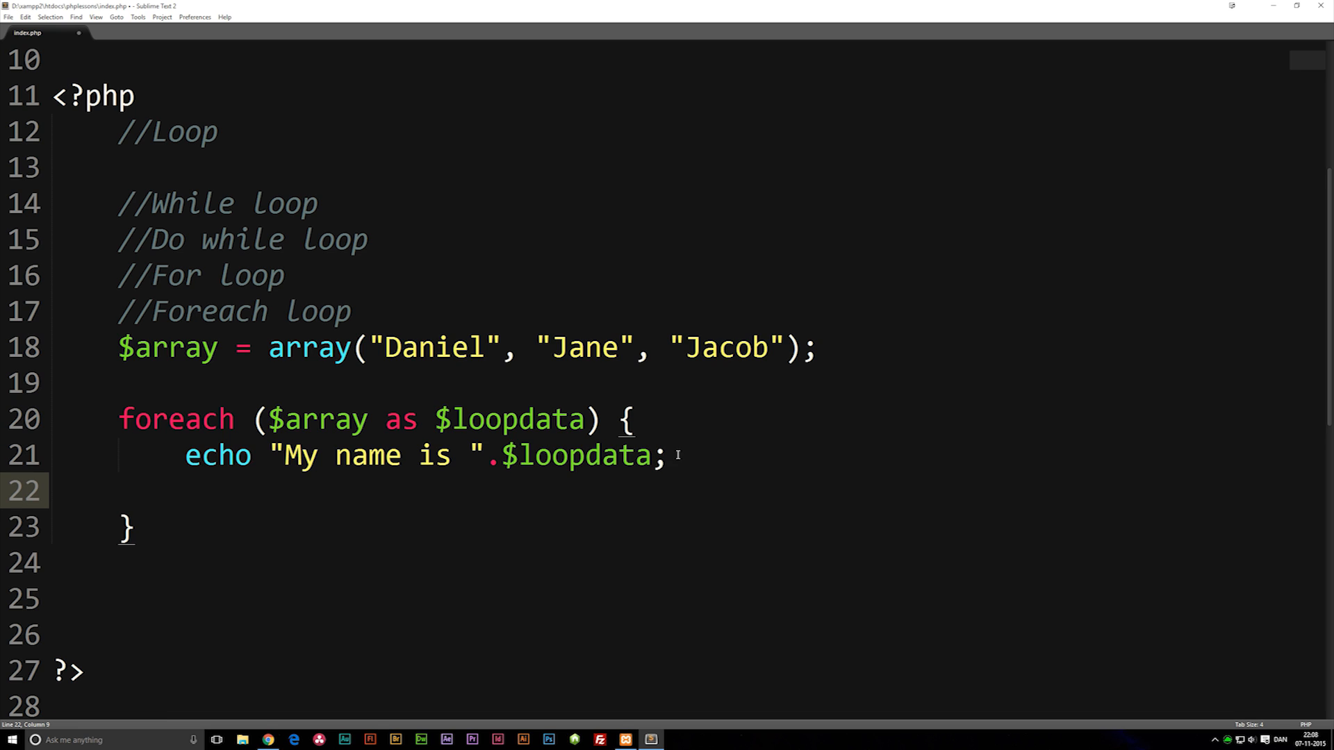
left_click(654, 456)
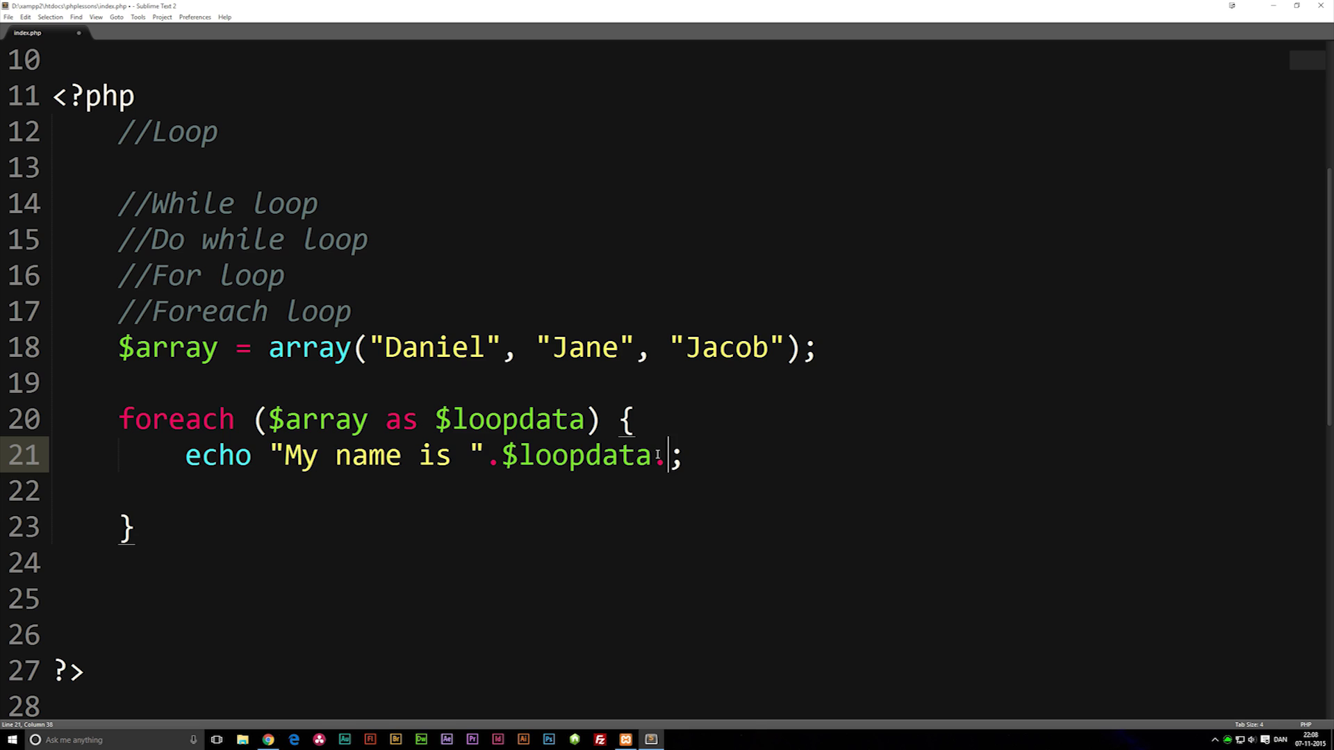
type("\"\"")
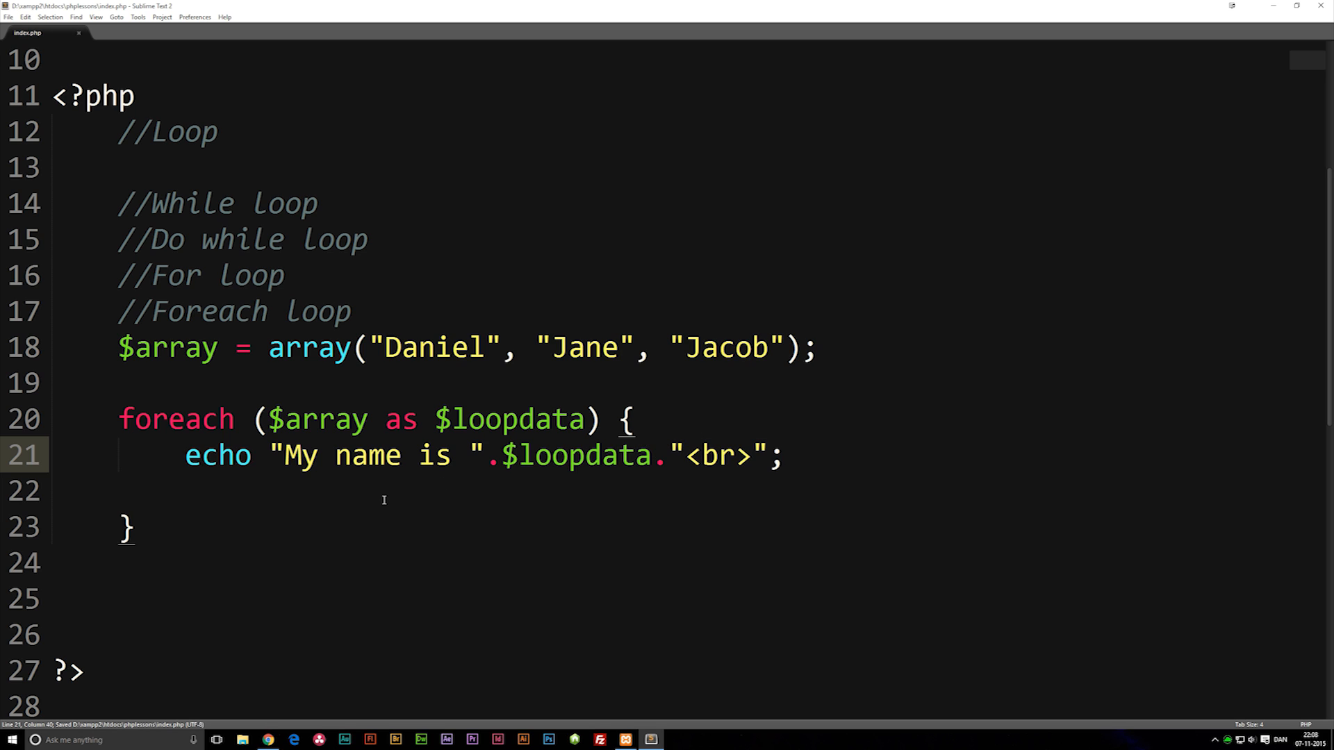
left_click(267, 739)
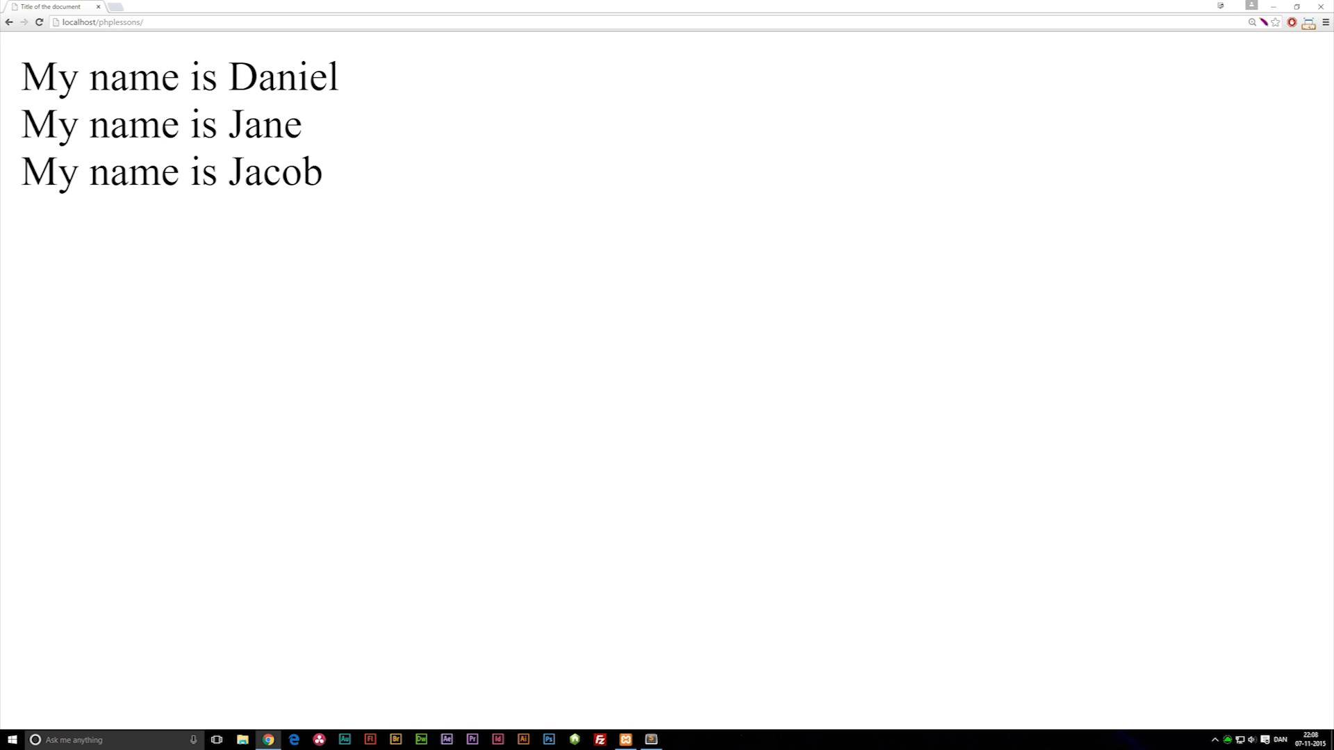
Return from Chrome to the editor after viewing the three 'My name is' lines.
left_click(650, 739)
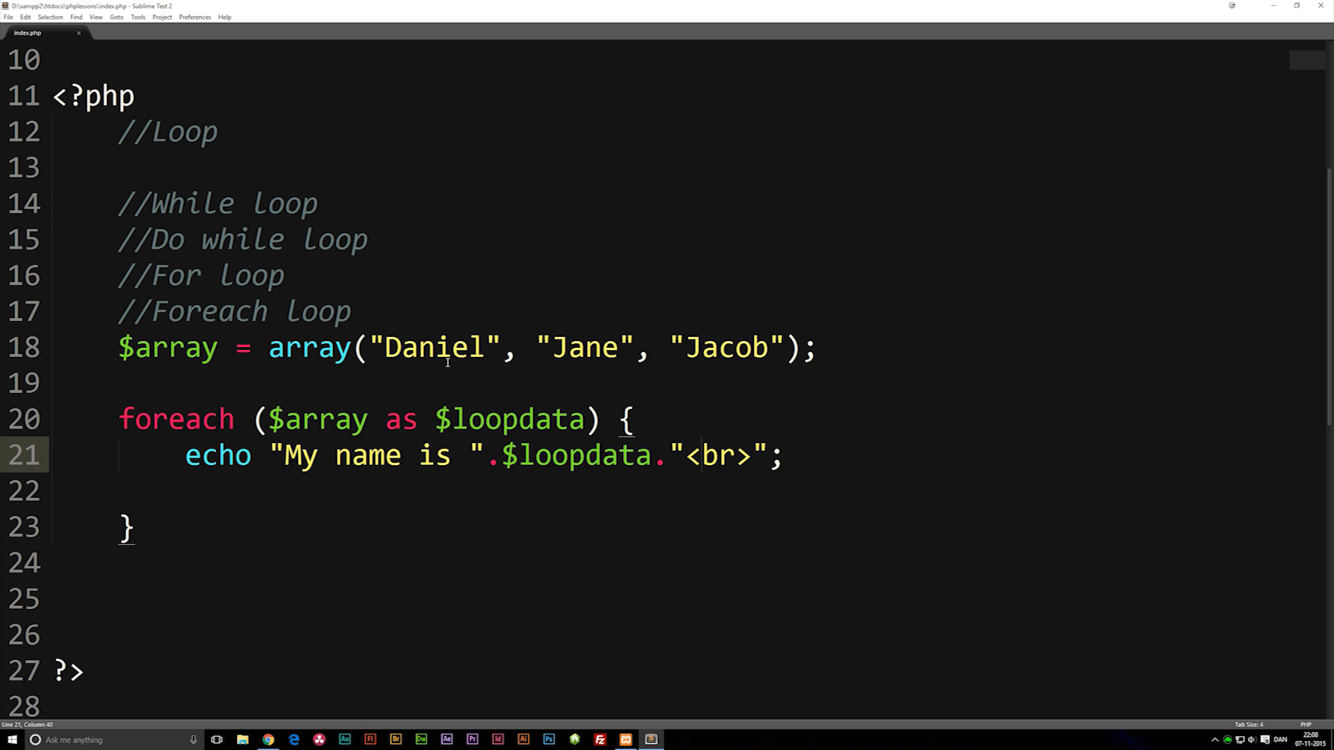
mouse_move(518, 279)
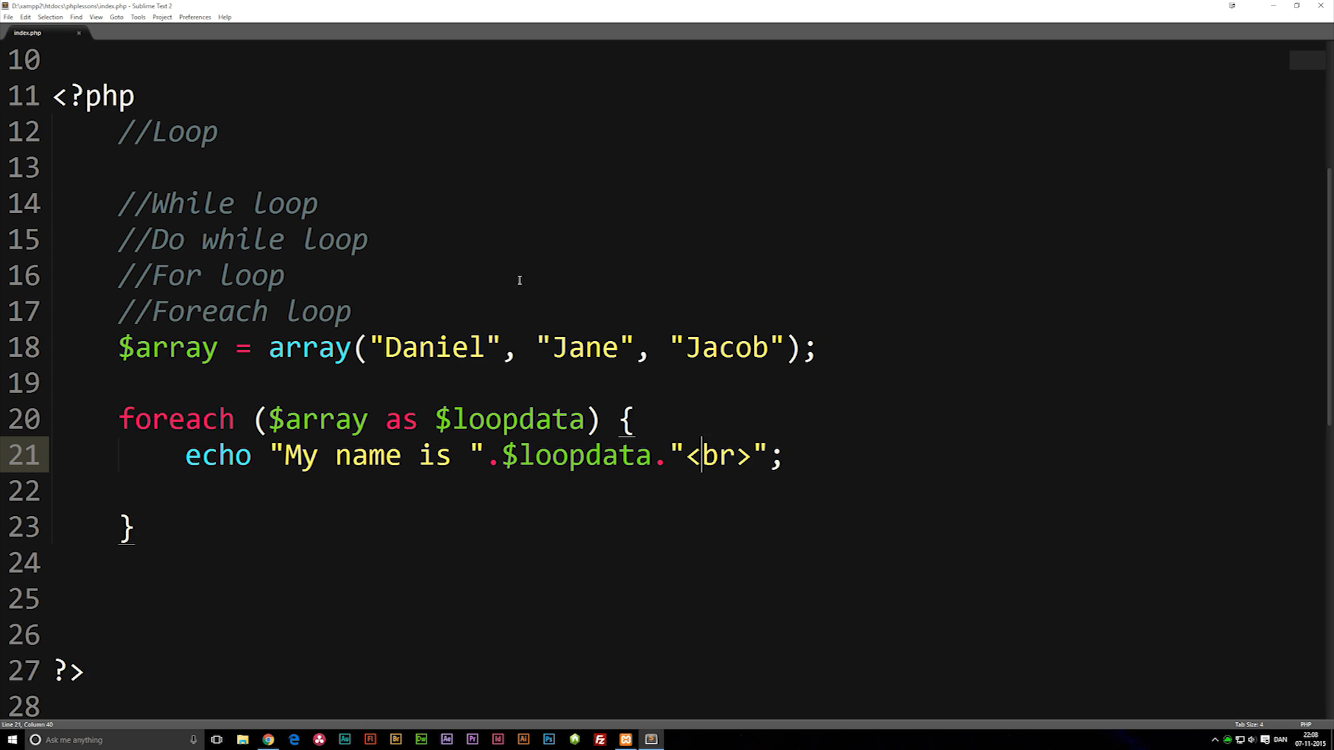
mouse_move(762, 272)
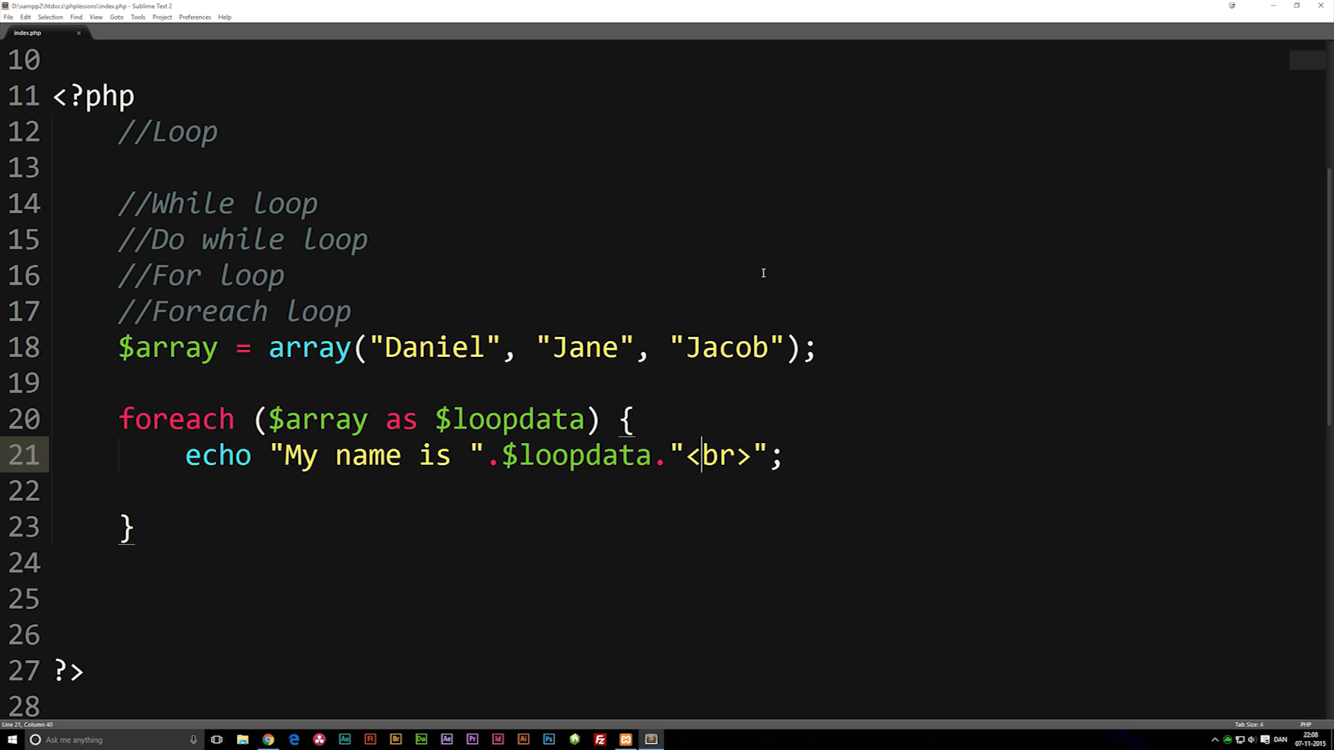
mouse_move(763, 273)
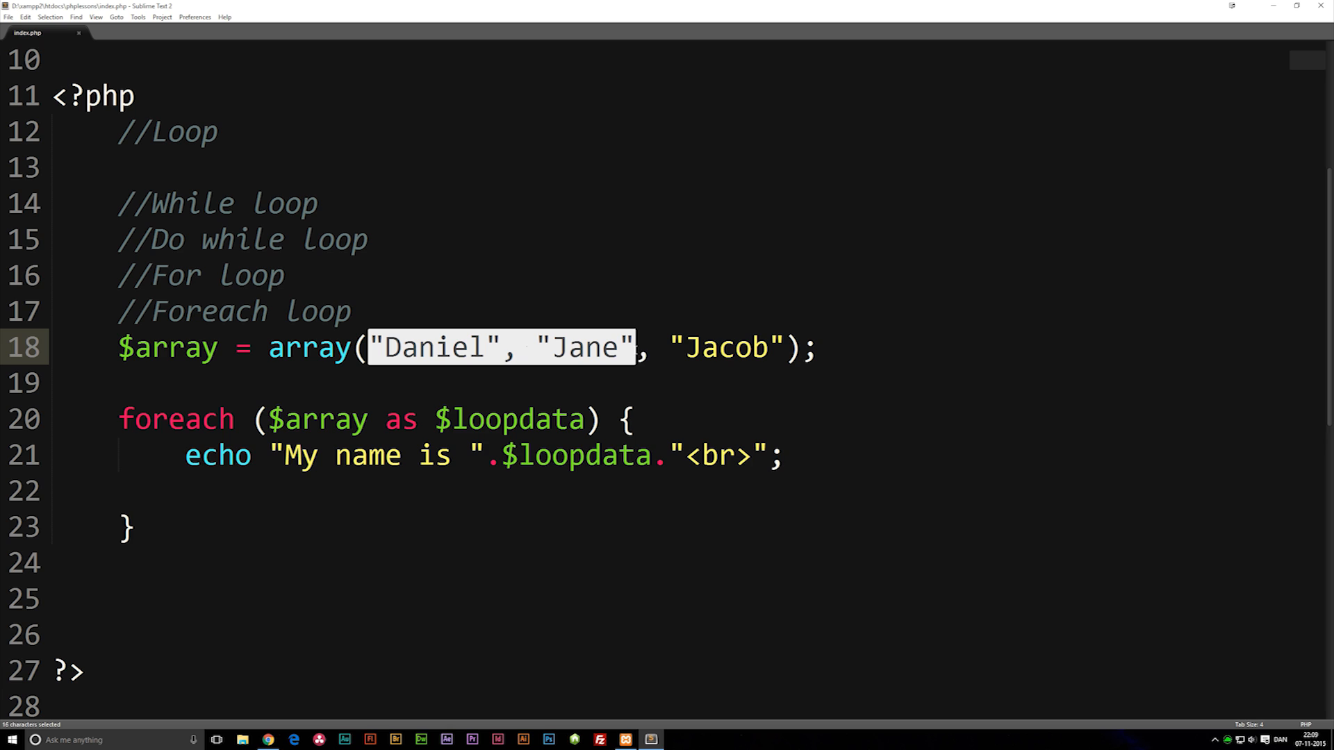
Paste copies of the first two names and rename them John and Mariana, making five names.
key("ctrl+c")
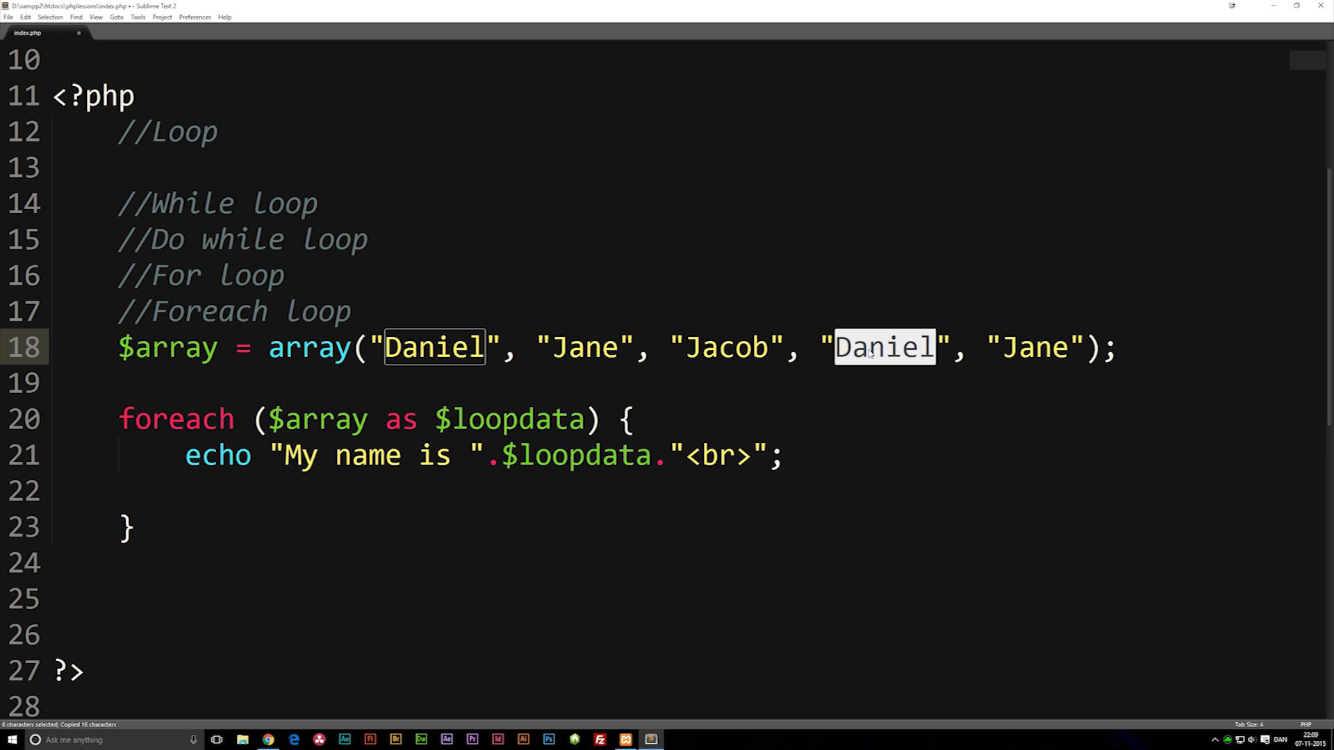
type("John")
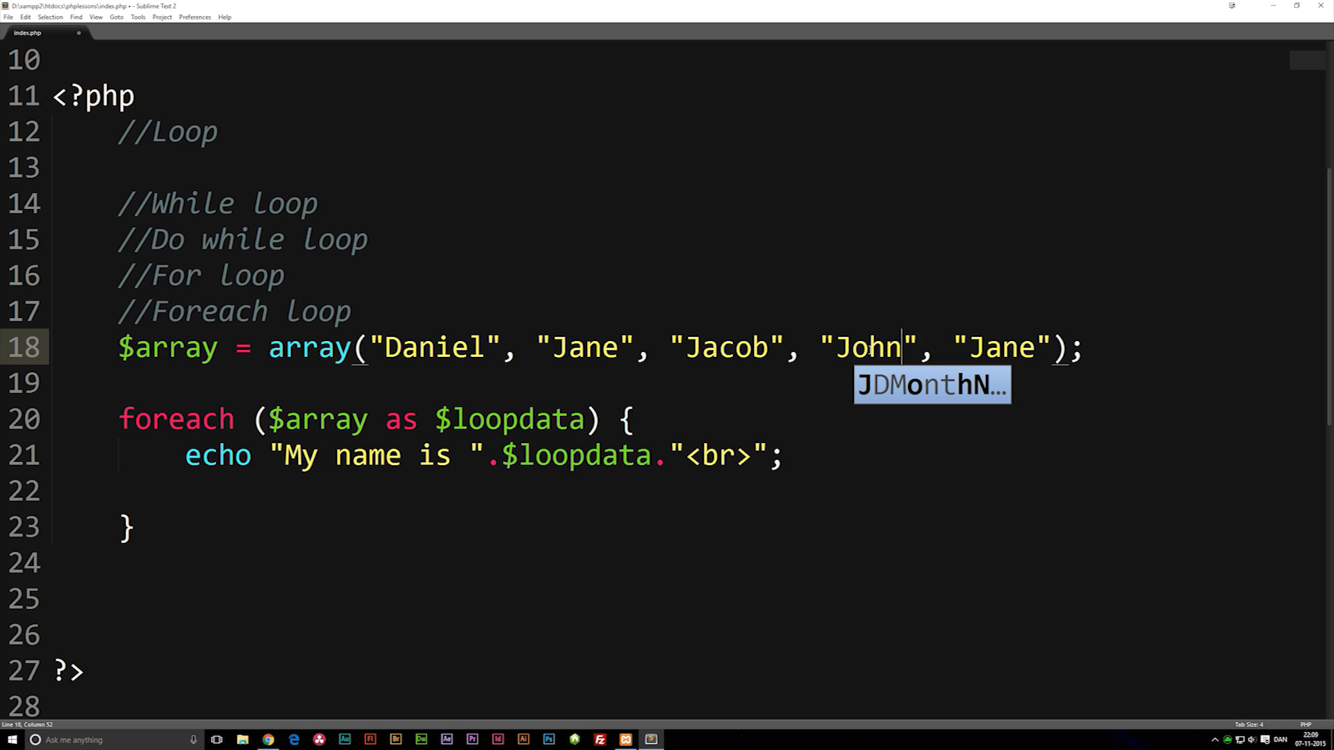
type("Ma")
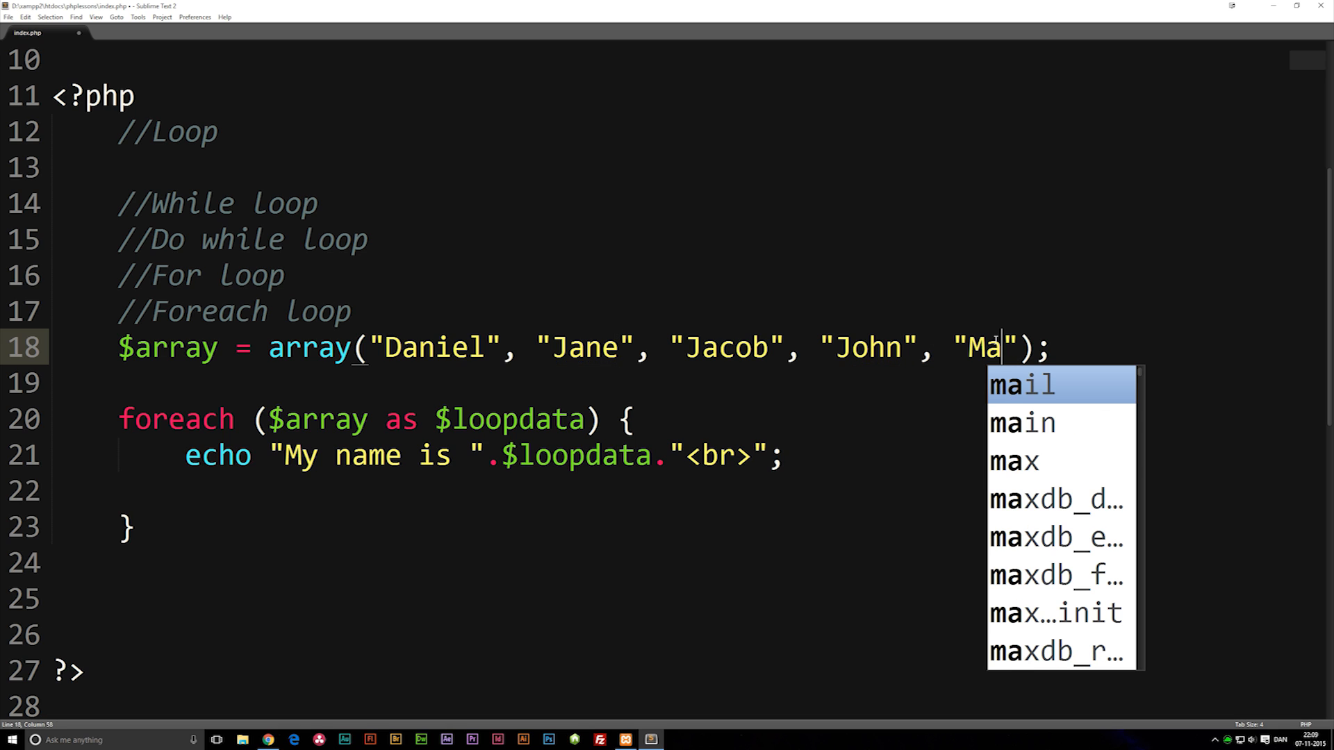
type("riana")
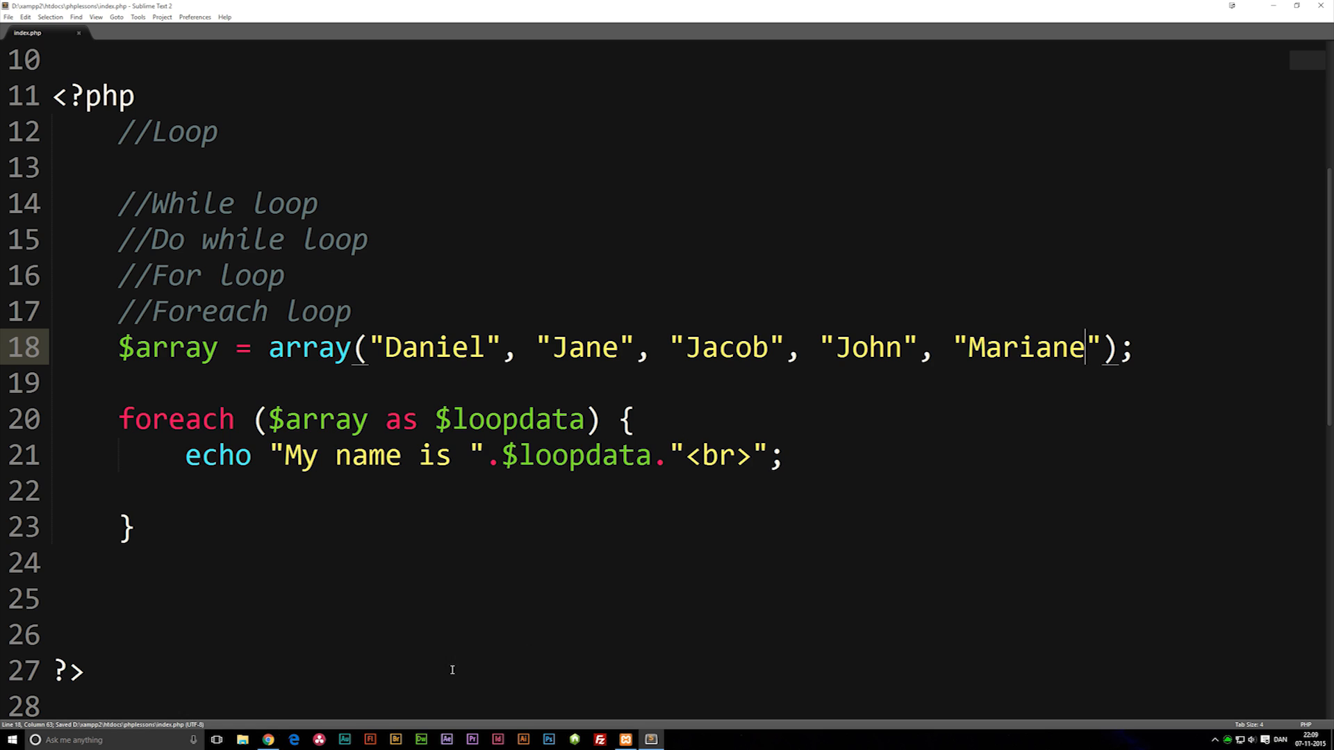
Check the five 'My name is' lines in the browser and return to the editor.
left_click(266, 740)
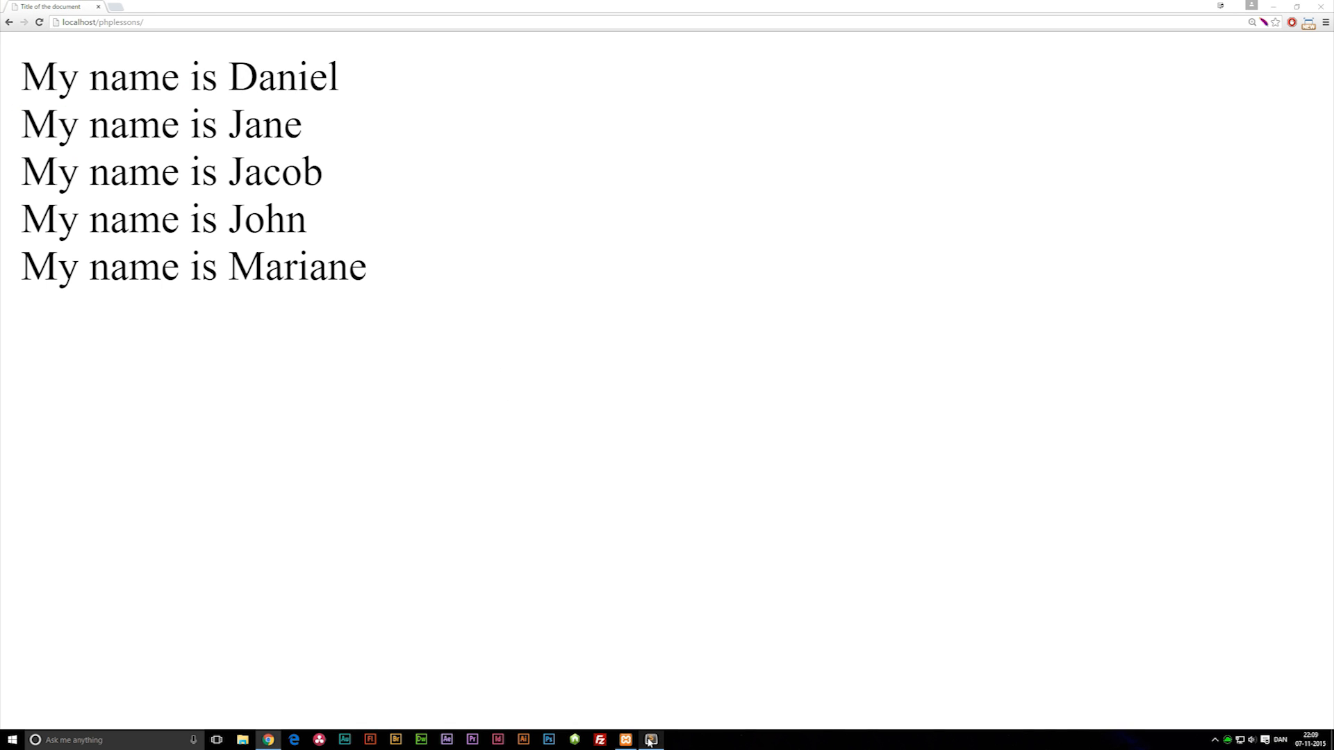
left_click(650, 739)
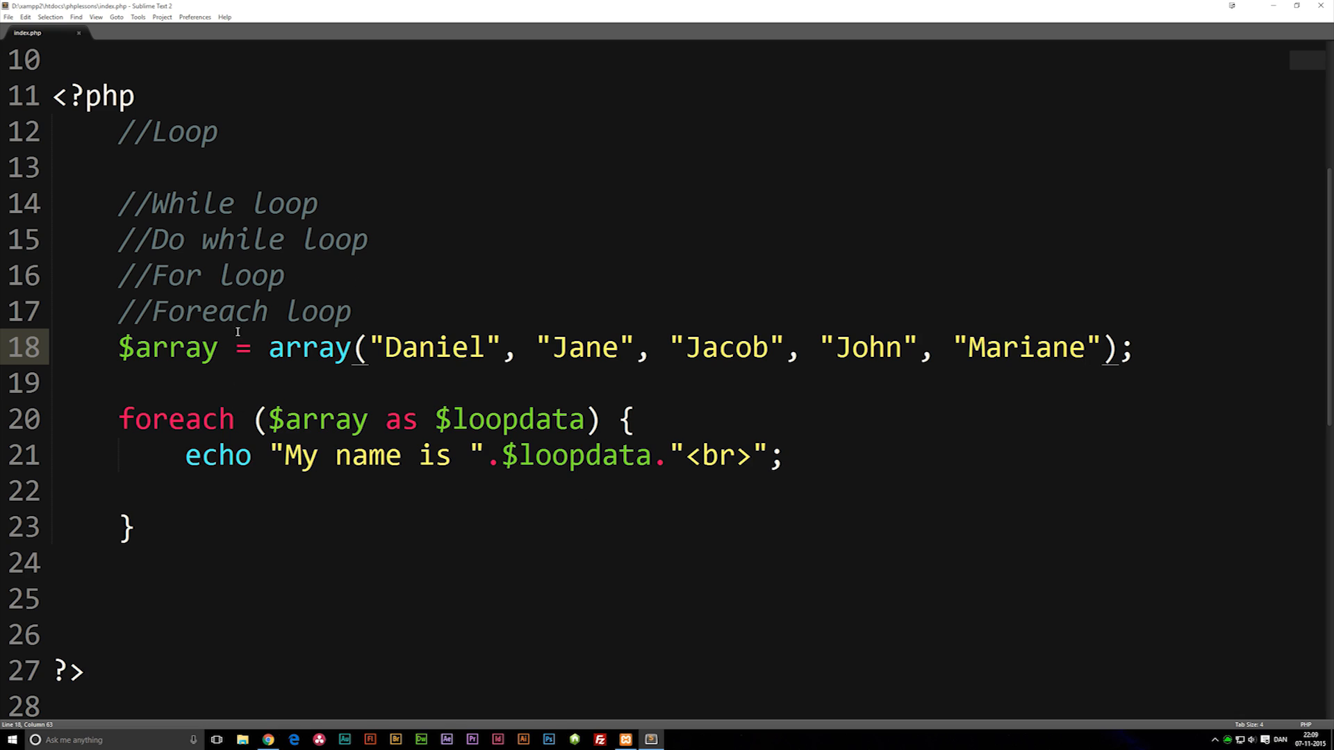
mouse_move(415, 385)
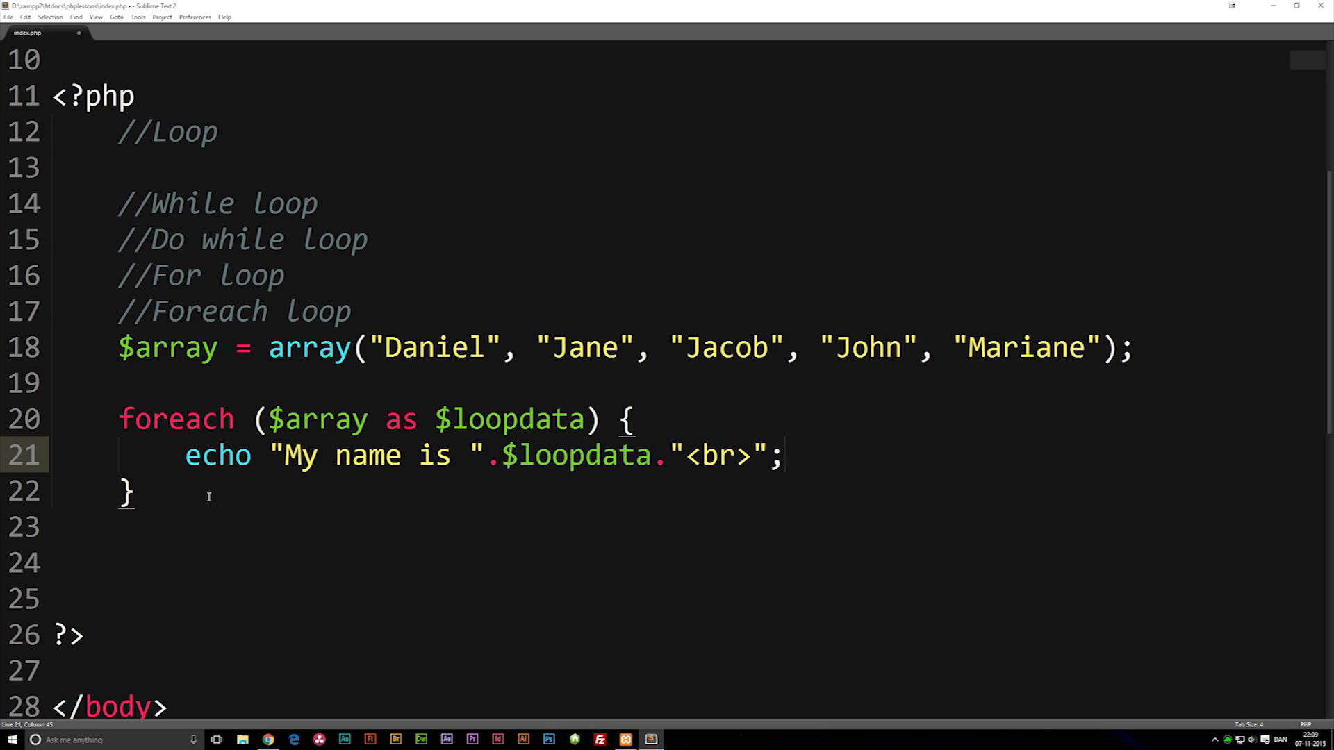
Delete the blank line before the closing brace, then highlight and deselect the loop comments.
left_click(783, 456)
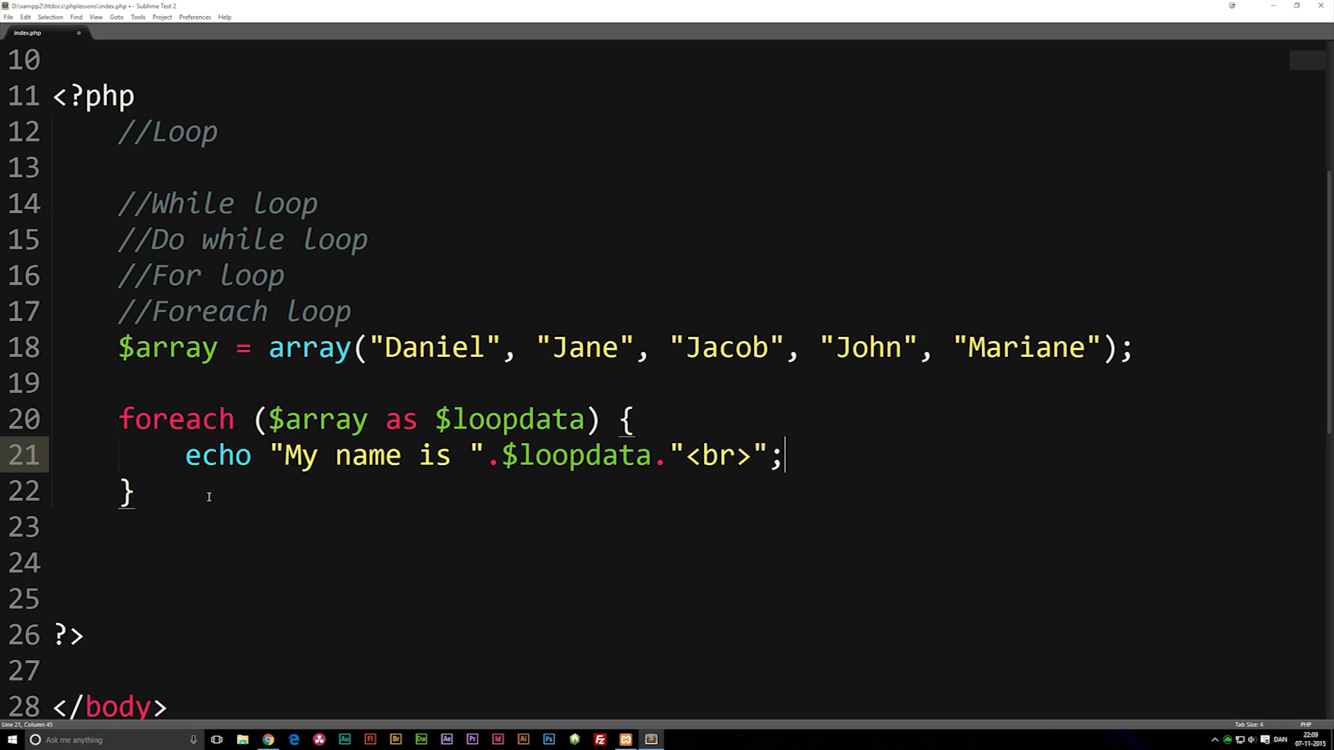
left_click_drag(282, 274, 351, 311)
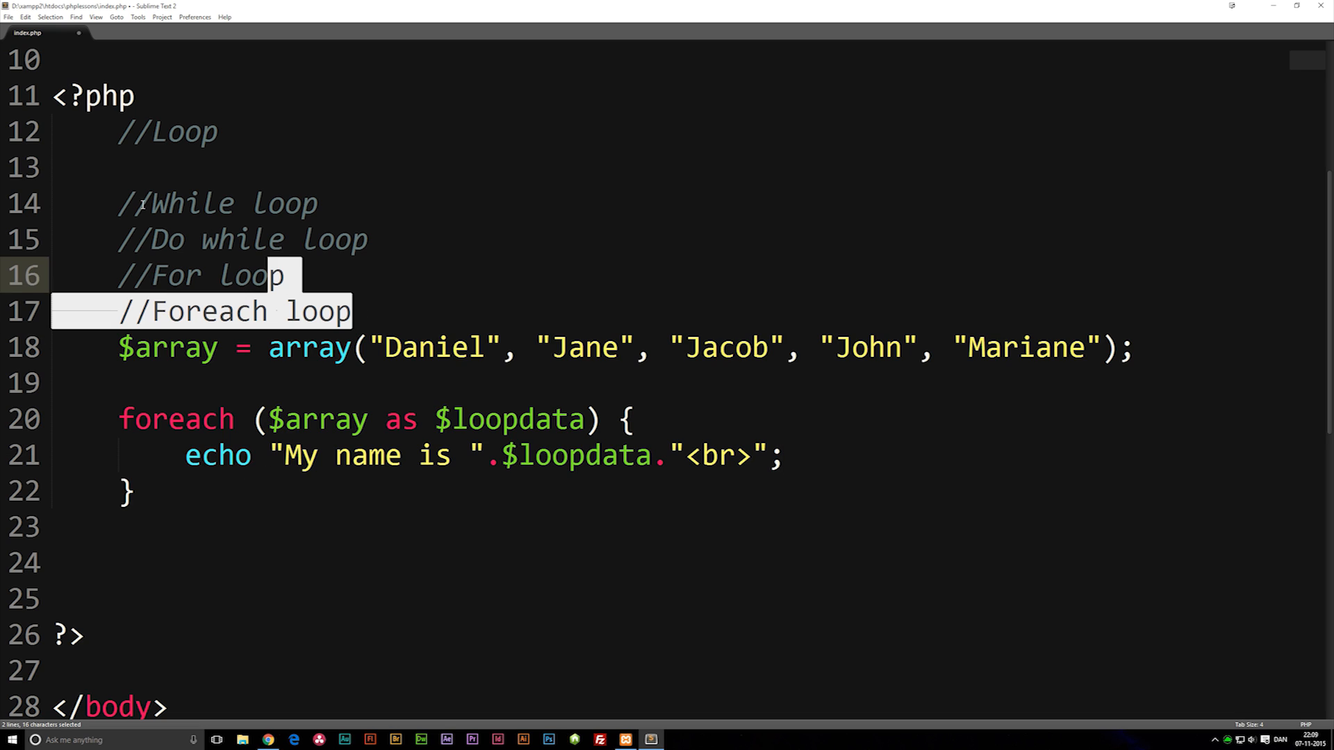
left_click(136, 202)
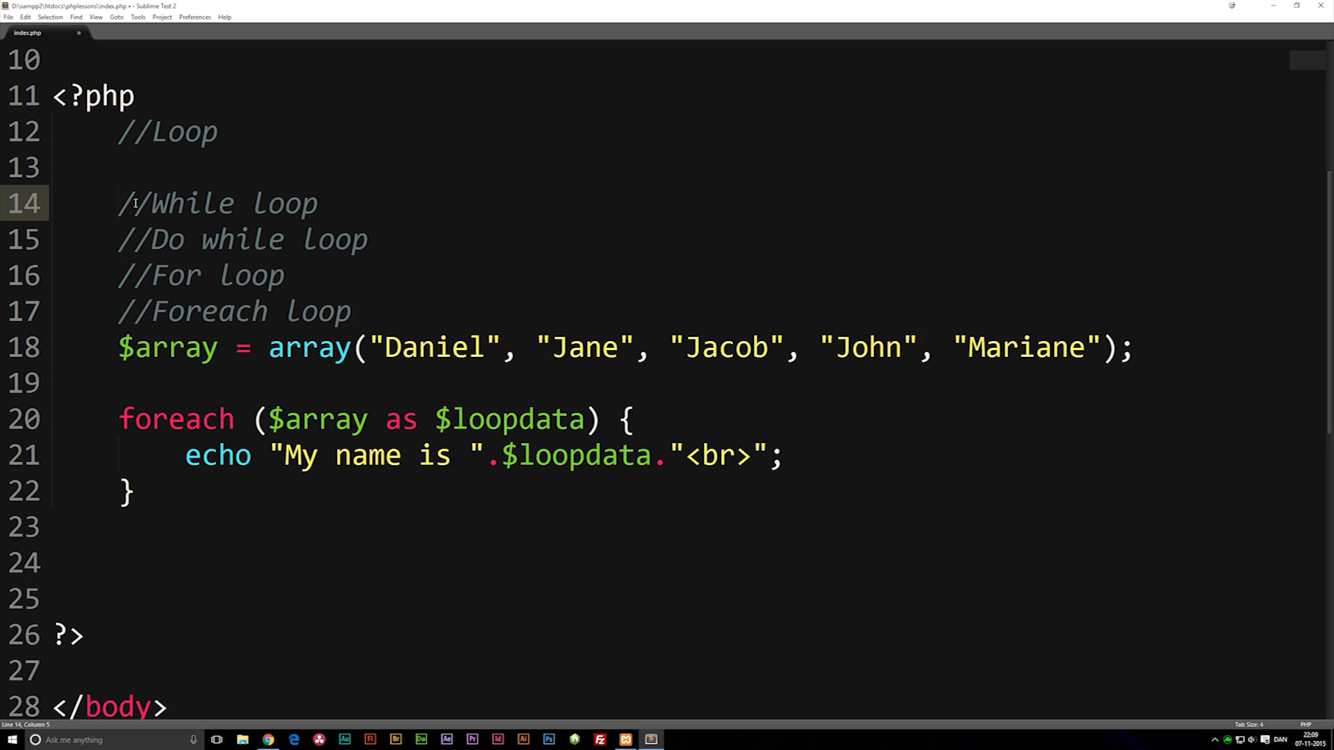